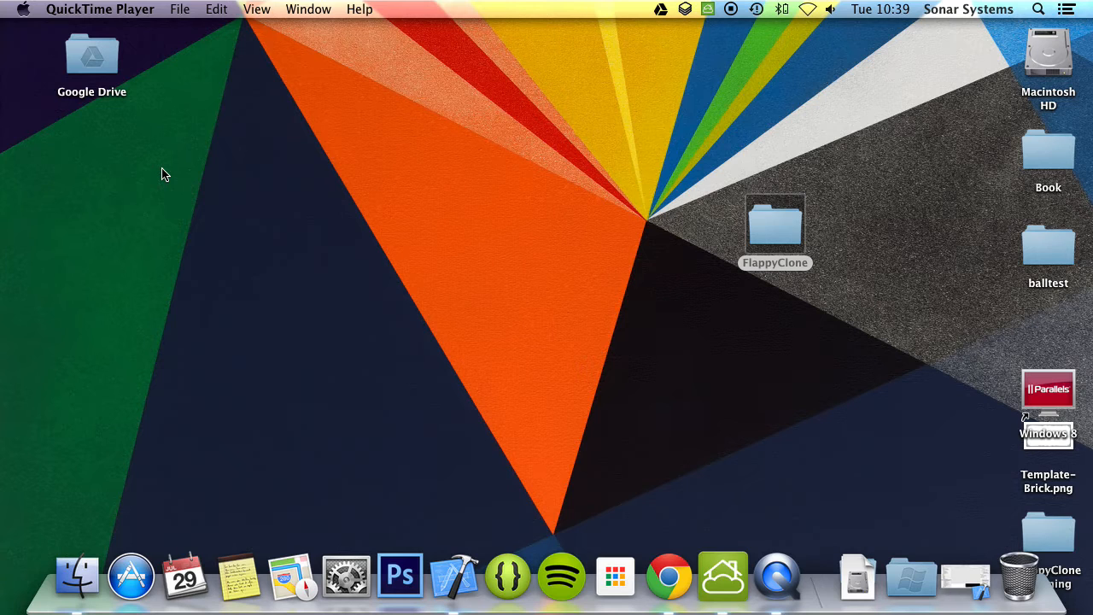
mouse_move(579, 280)
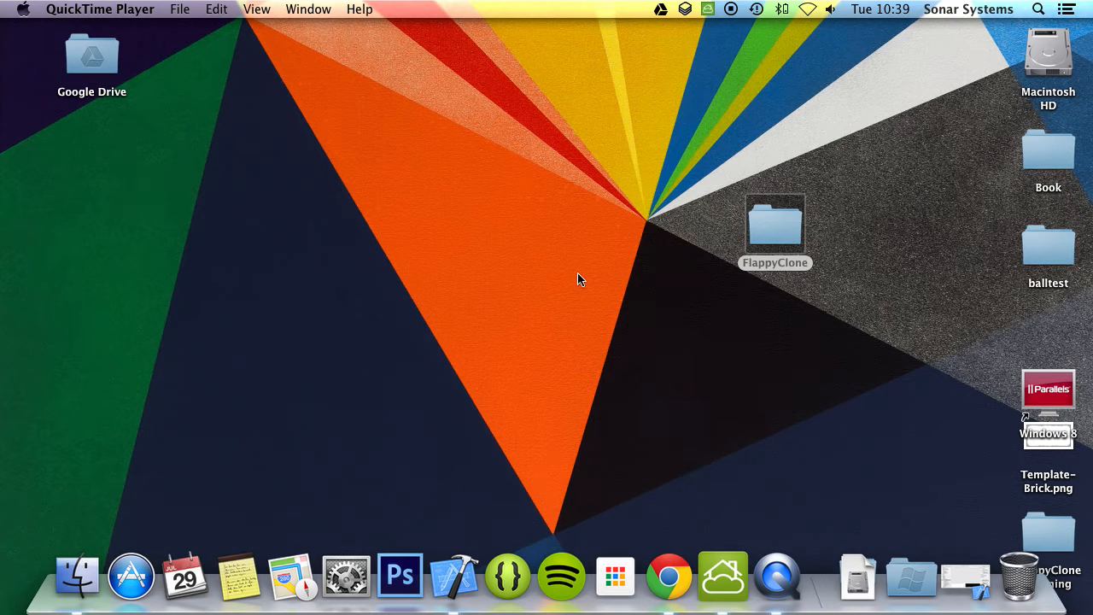
Rename HelloWorldScene.h and HelloWorldScene.cpp in Finder to SplashScene.h and SplashScene.cpp
left_click(775, 226)
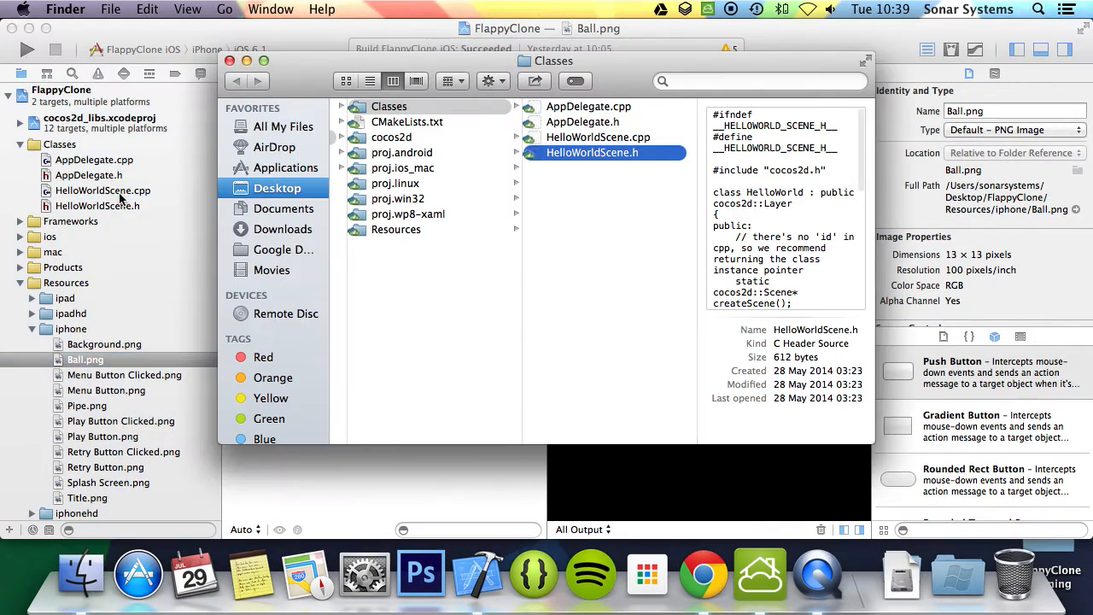
mouse_move(649, 188)
type("Splash")
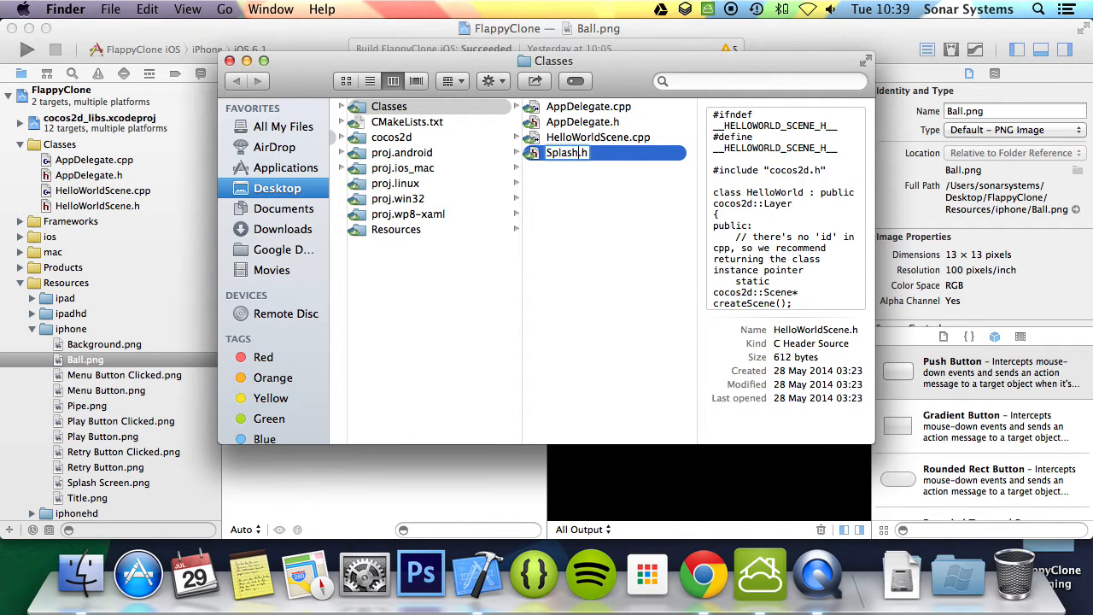
left_click(598, 136)
type("Splas")
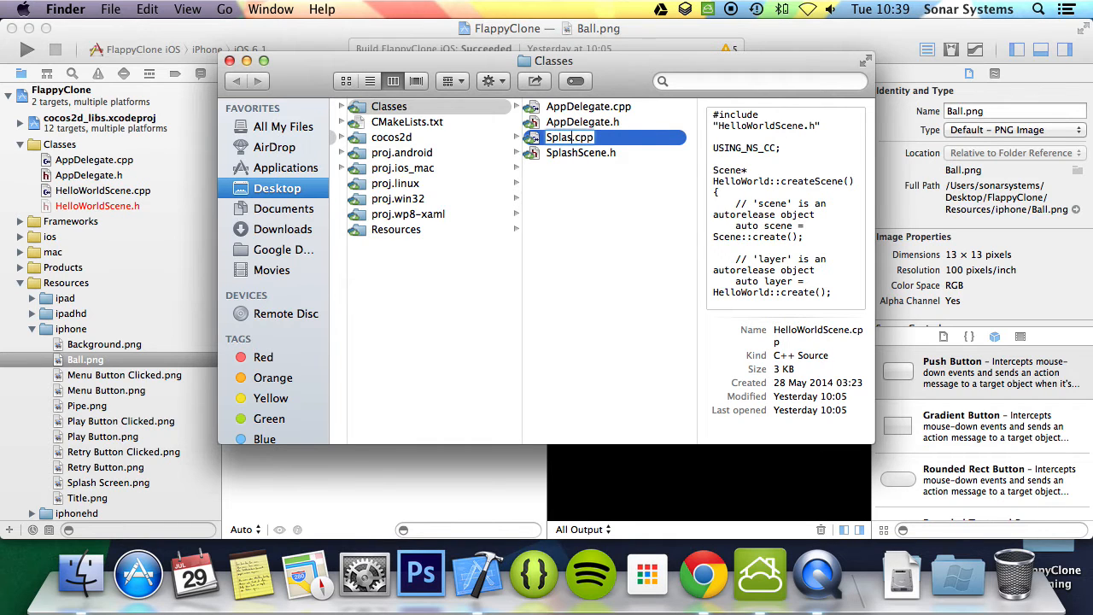
left_click(586, 137)
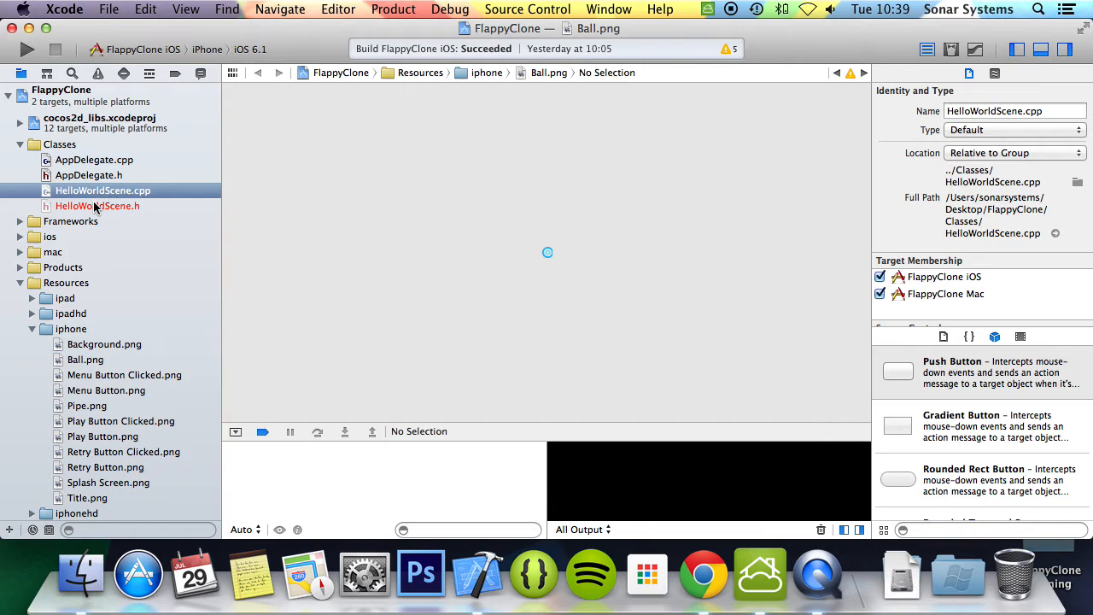
Delete the missing HelloWorldScene references and add the SplashScene files to both targets
right_click(96, 206)
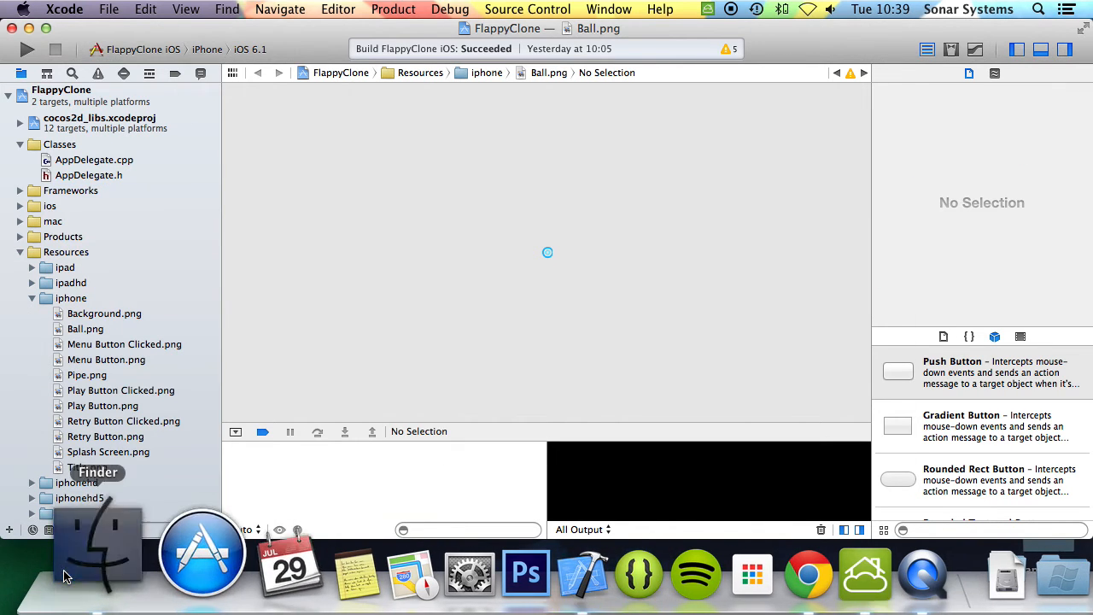
left_click(97, 547)
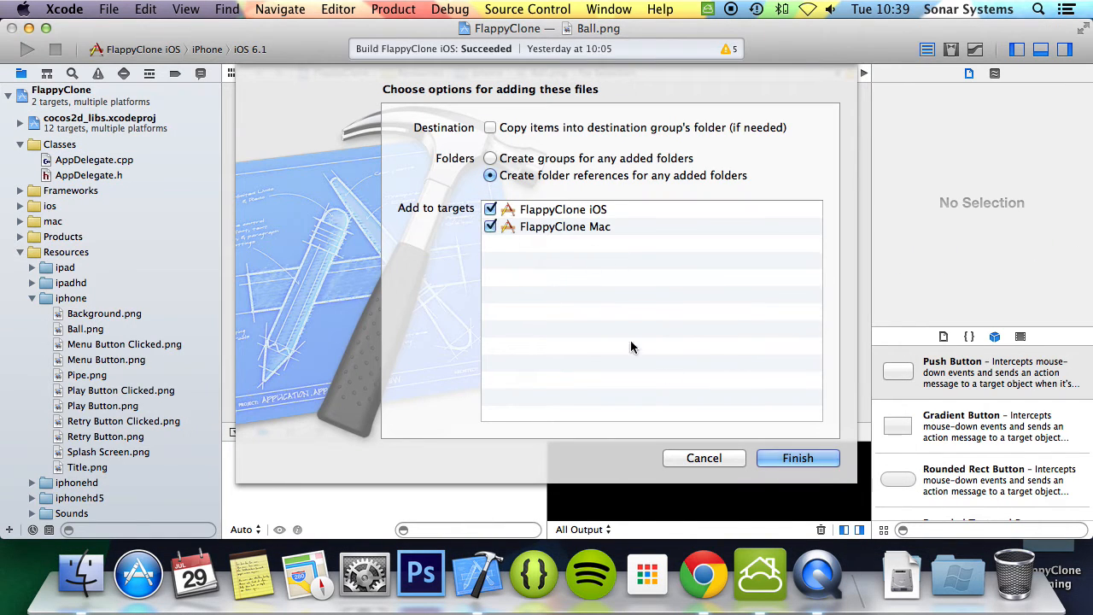
left_click(798, 457)
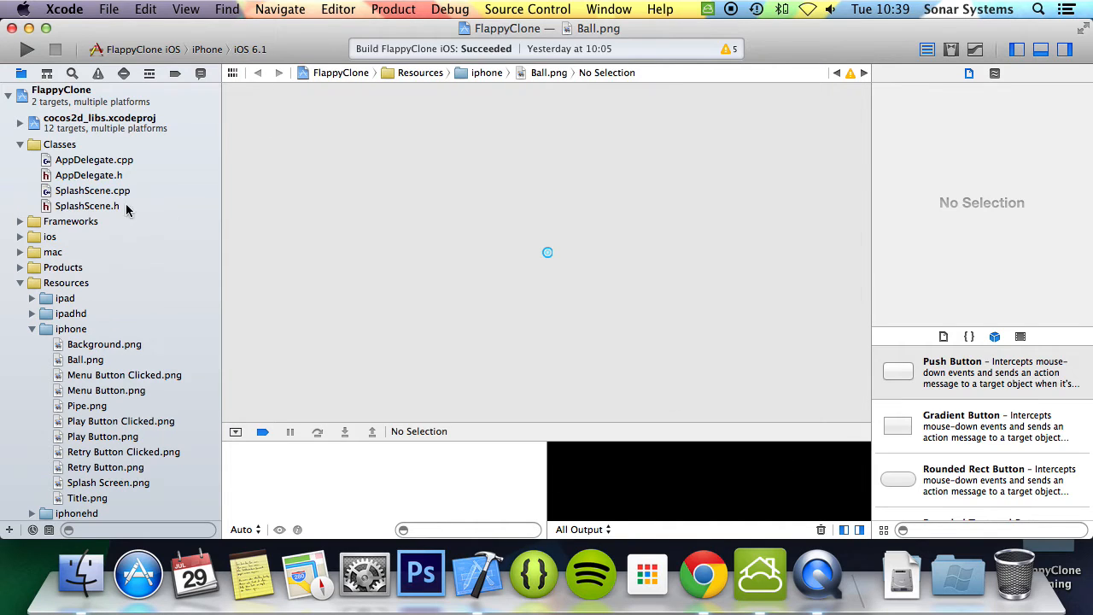
left_click(87, 205)
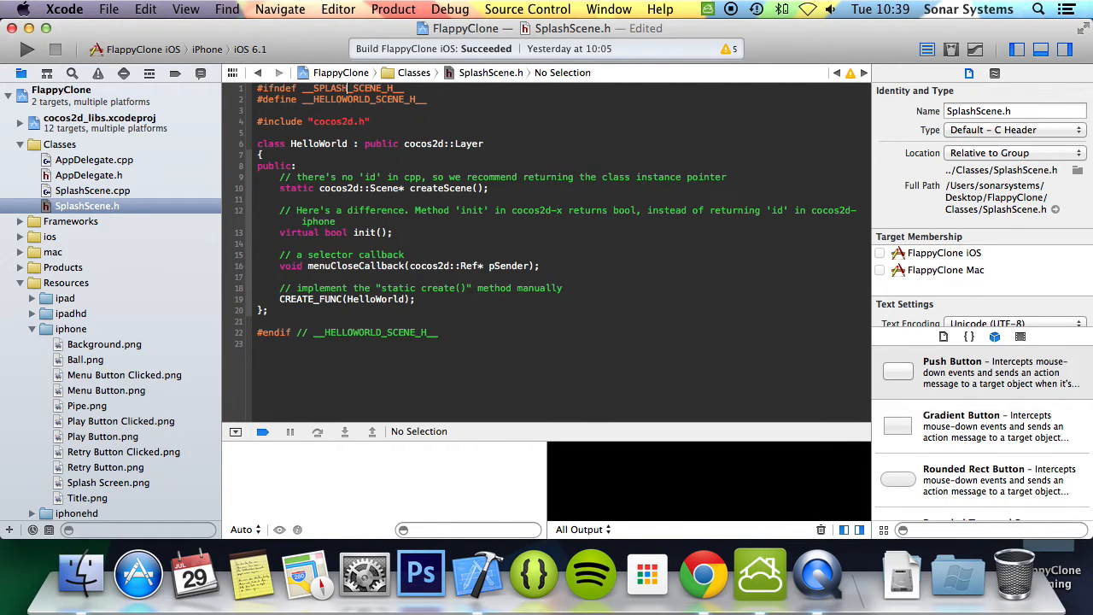
Change HELLOWORLD guards and HelloWorld class to SplashScene and delete the menuCloseCallback declaration
double_click(368, 99)
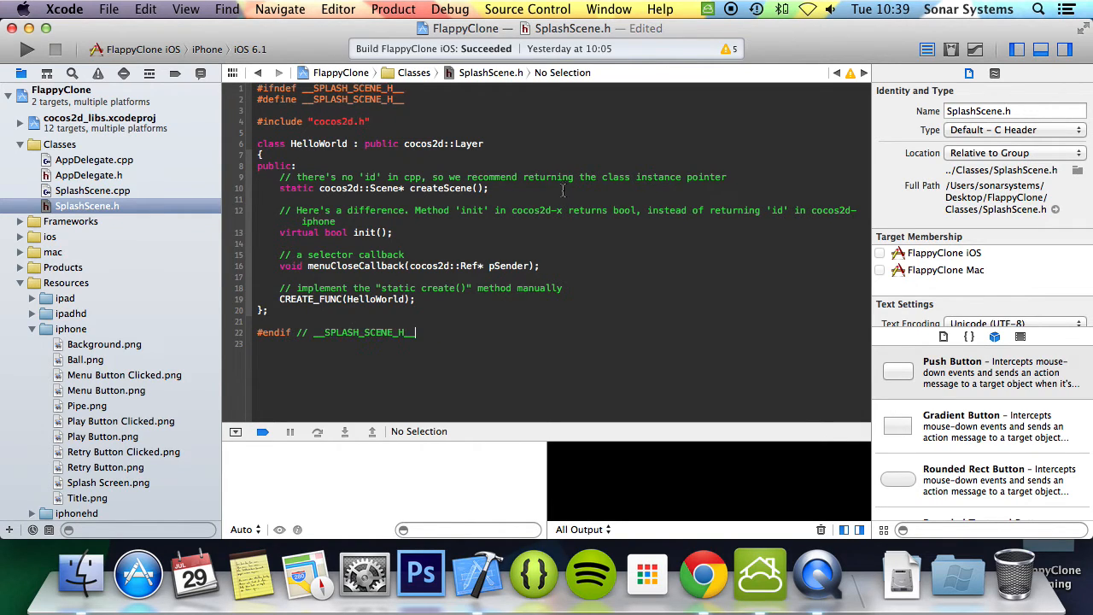
type("SplashScene")
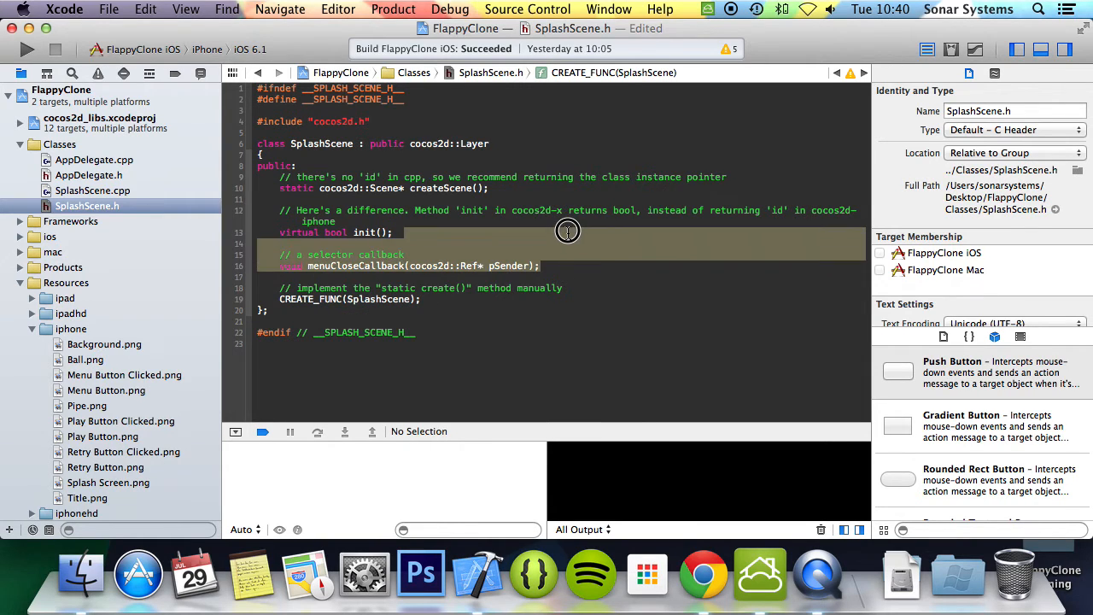
key("Delete")
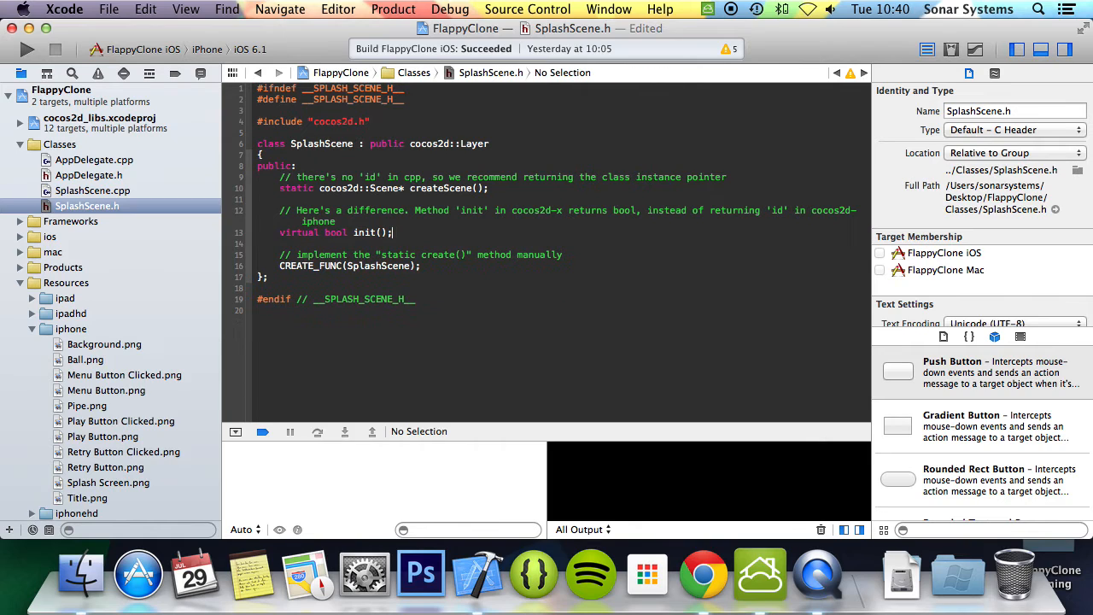
left_click(92, 191)
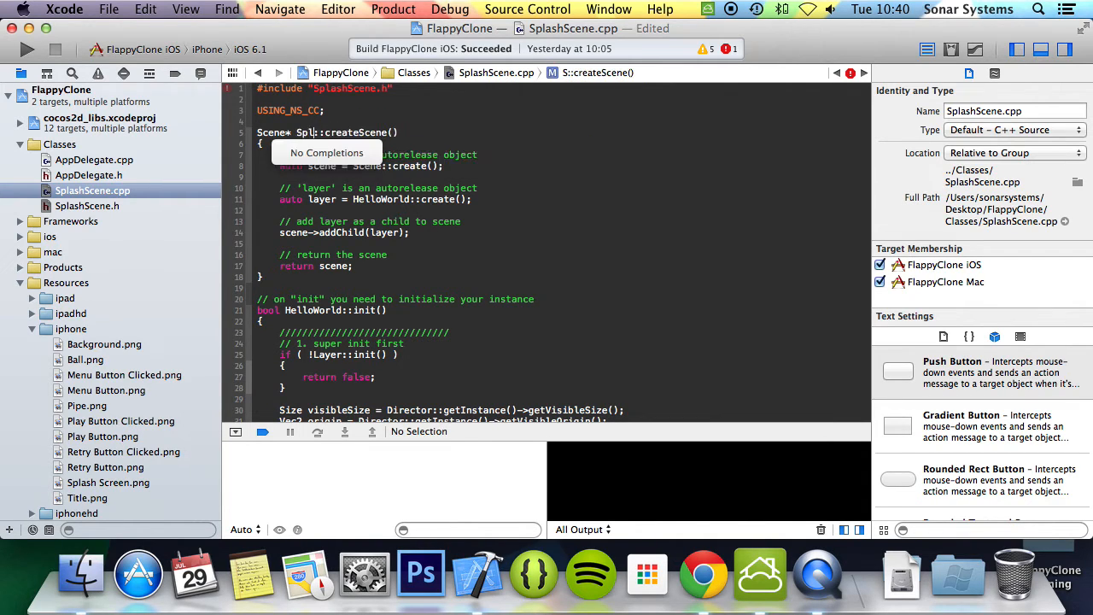
Use SplashScene in createScene, create and init, removing the close callback, menu, label and sprite code
type("ashScene")
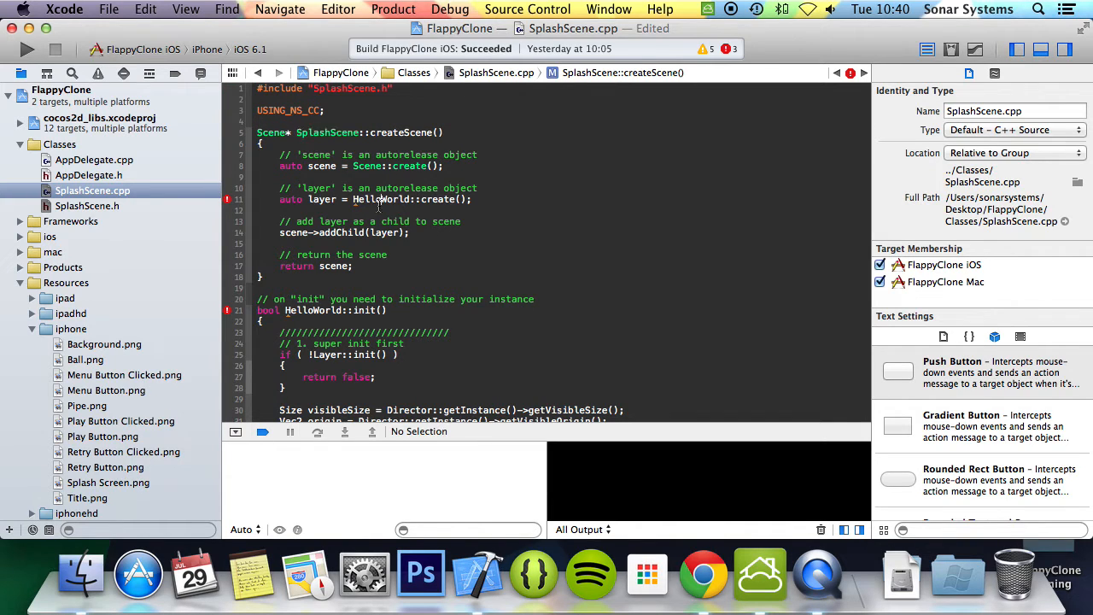
scroll("down", 3)
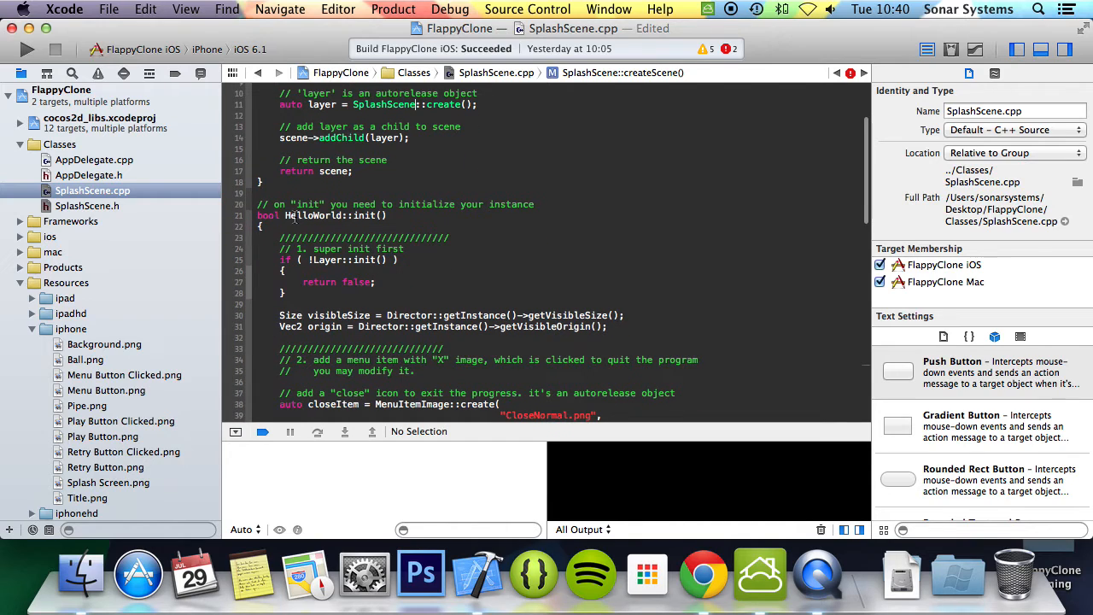
scroll("down", 3)
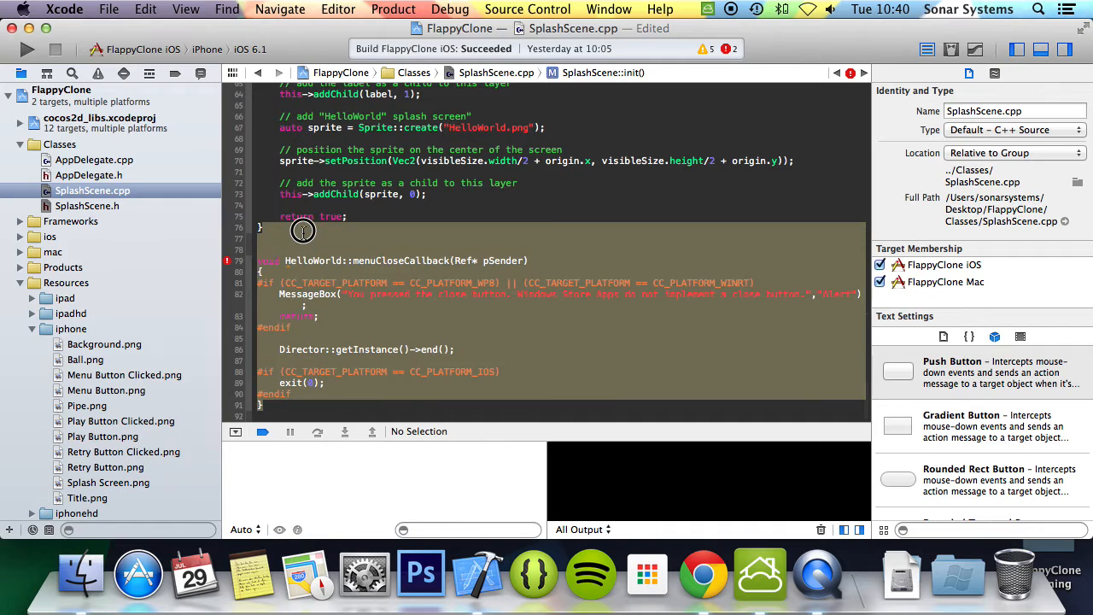
scroll("up", 3)
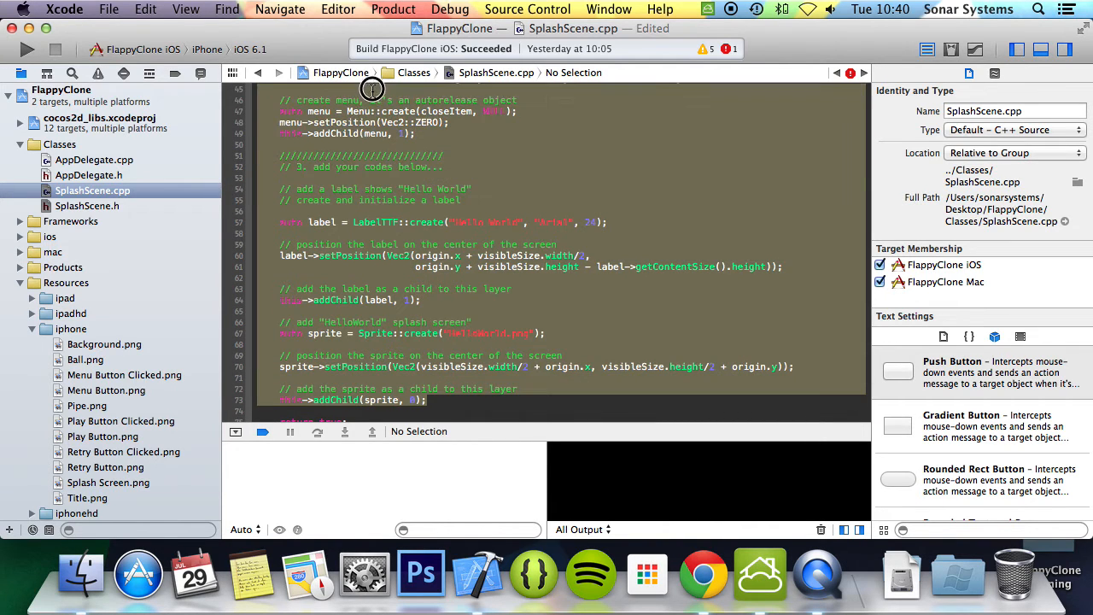
scroll("up", 3)
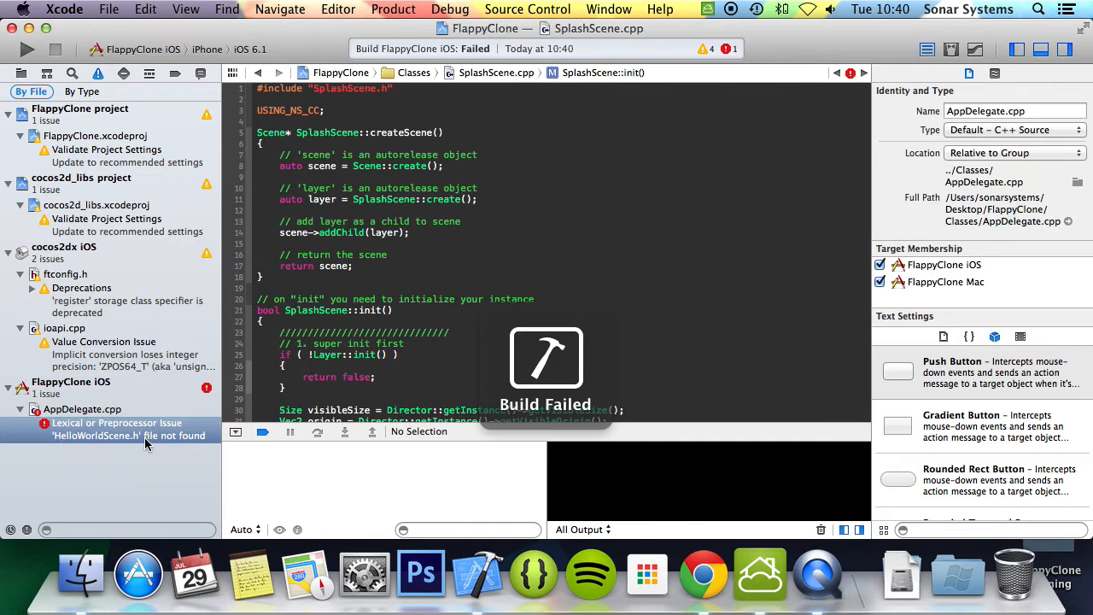
Fix the 'HelloWorldScene.h file not found' error by including and launching SplashScene in AppDelegate.cpp
left_click(82, 409)
type("#include \"SplashScene.h\"")
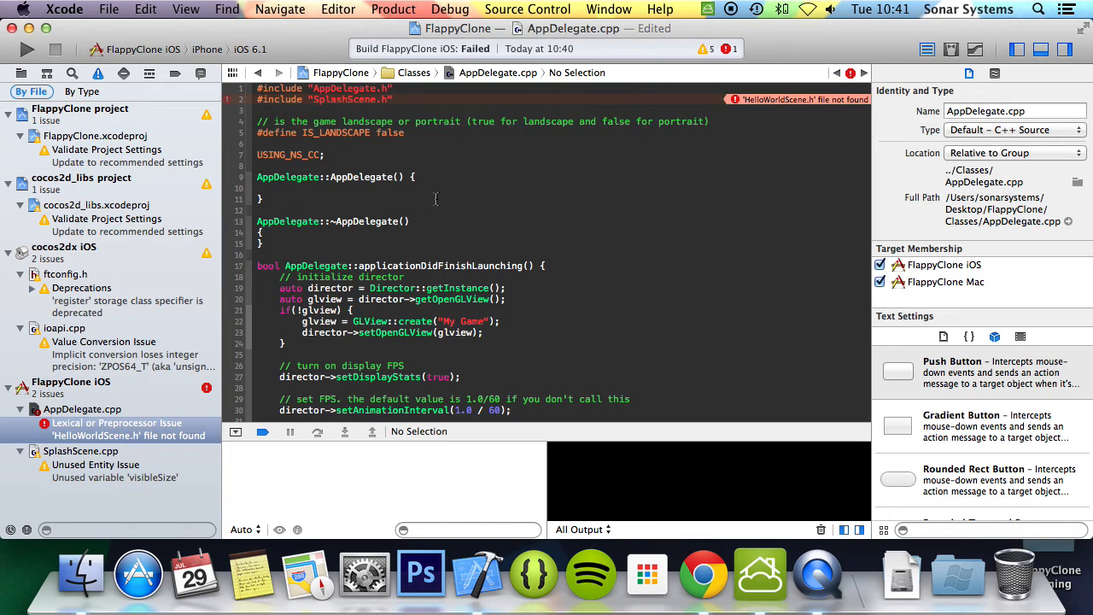
scroll("down", 3)
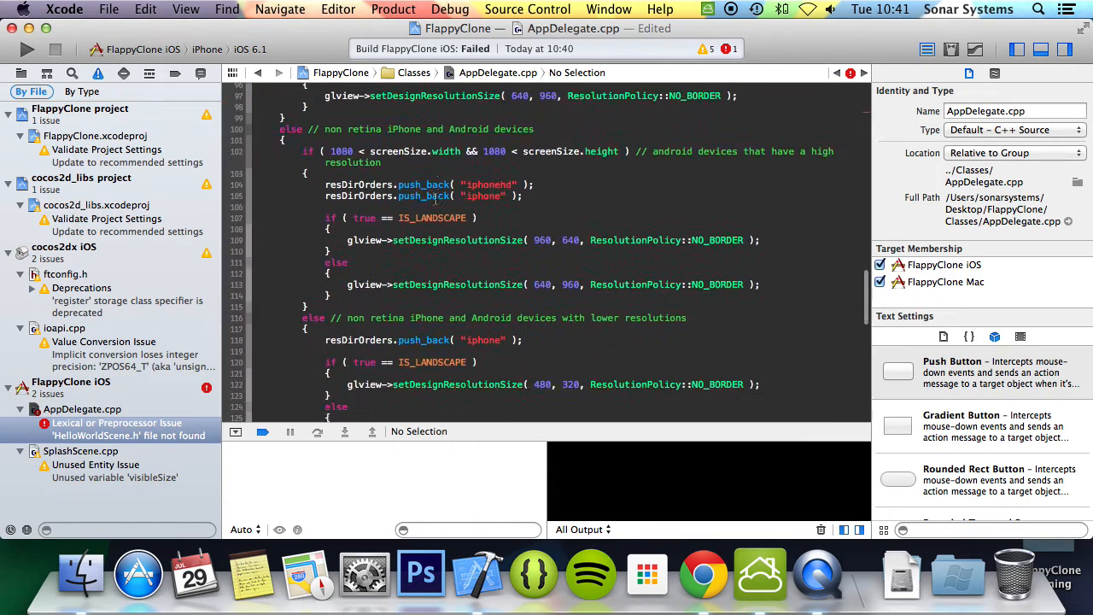
scroll("down", 3)
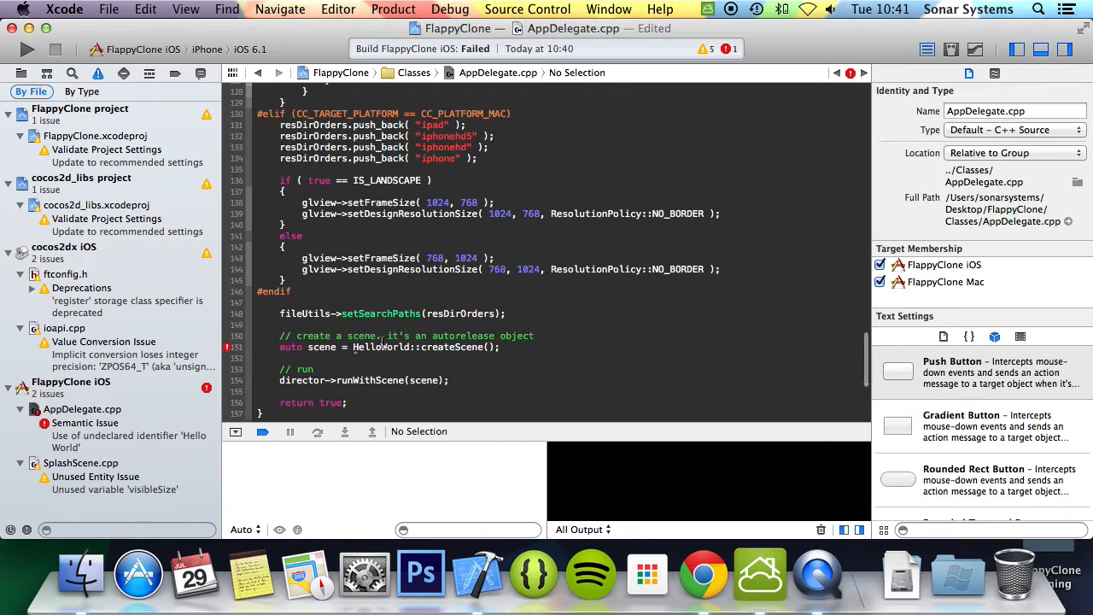
type("SplashScene")
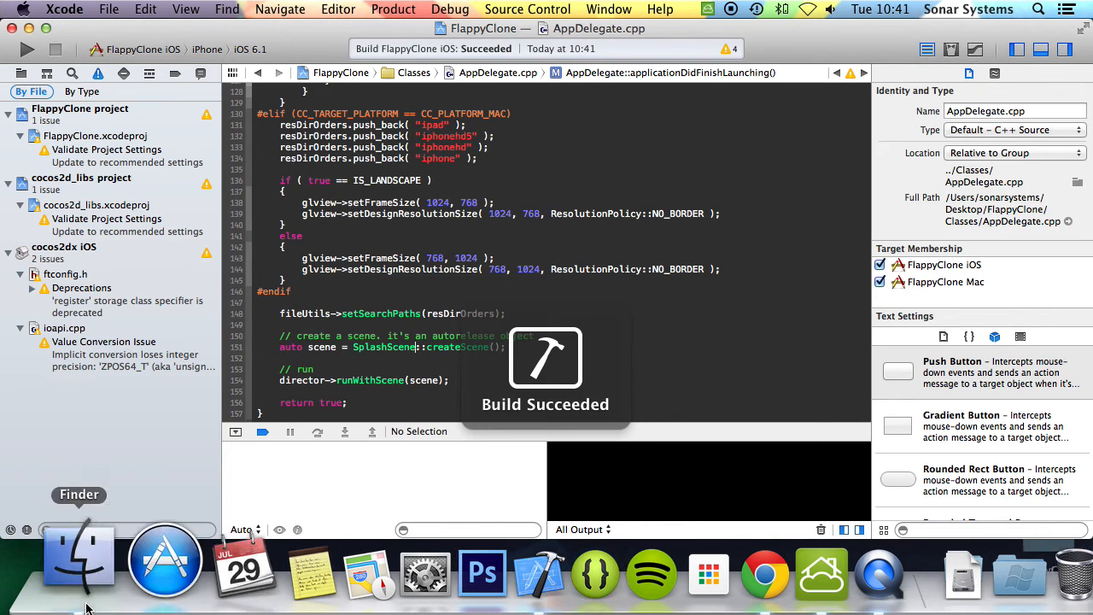
left_click(78, 560)
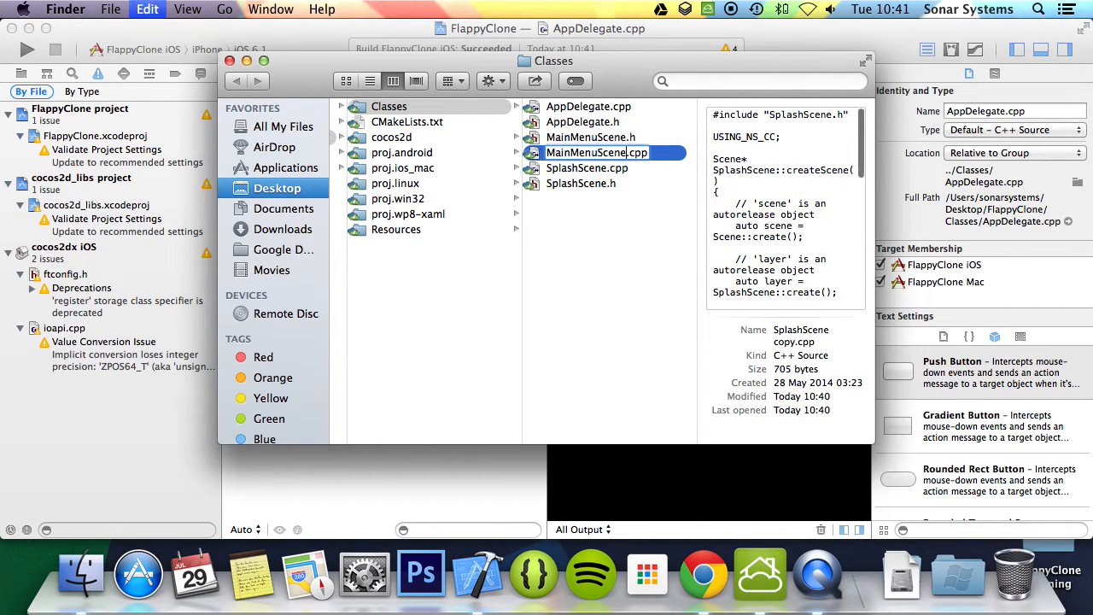
Duplicate both SplashScene files and rename the copies to GameOverScene, GameScene and MainMenuScene
left_click(587, 168)
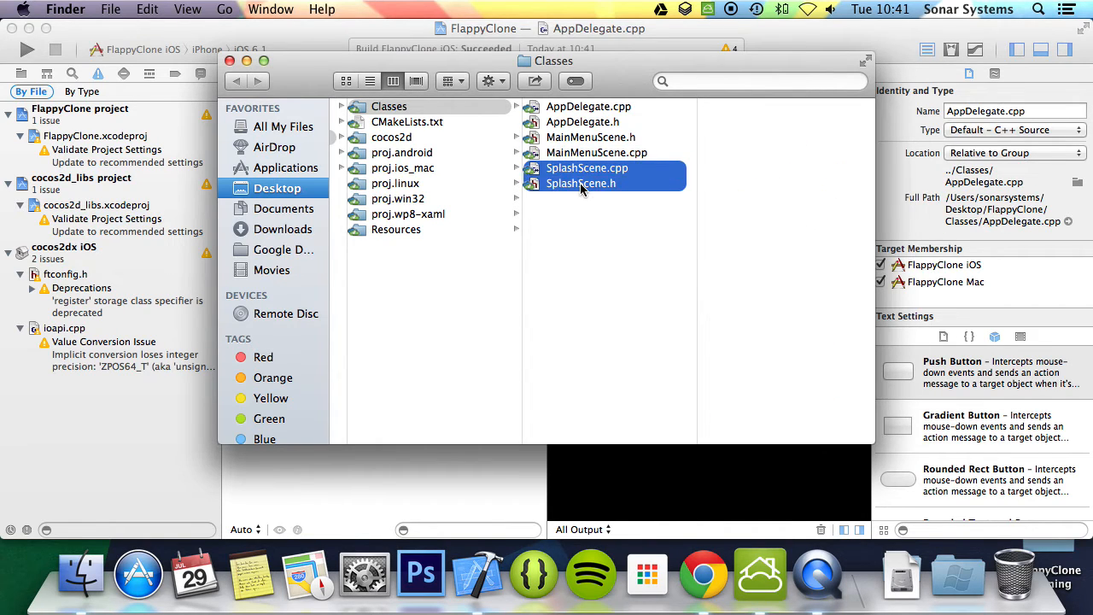
left_click(600, 168)
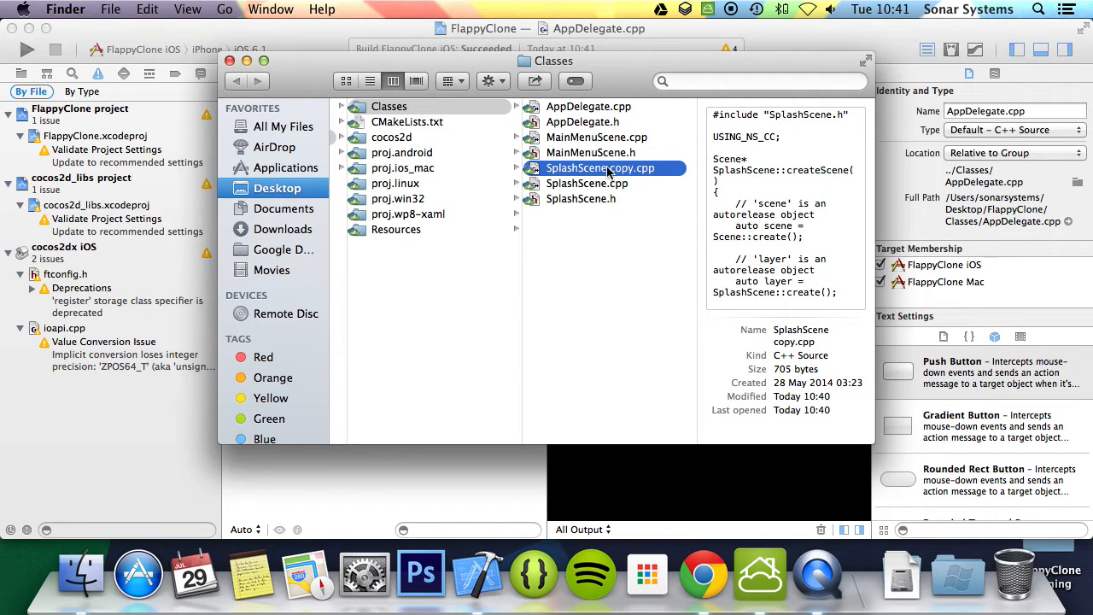
left_click(581, 198)
type("GameScene.h")
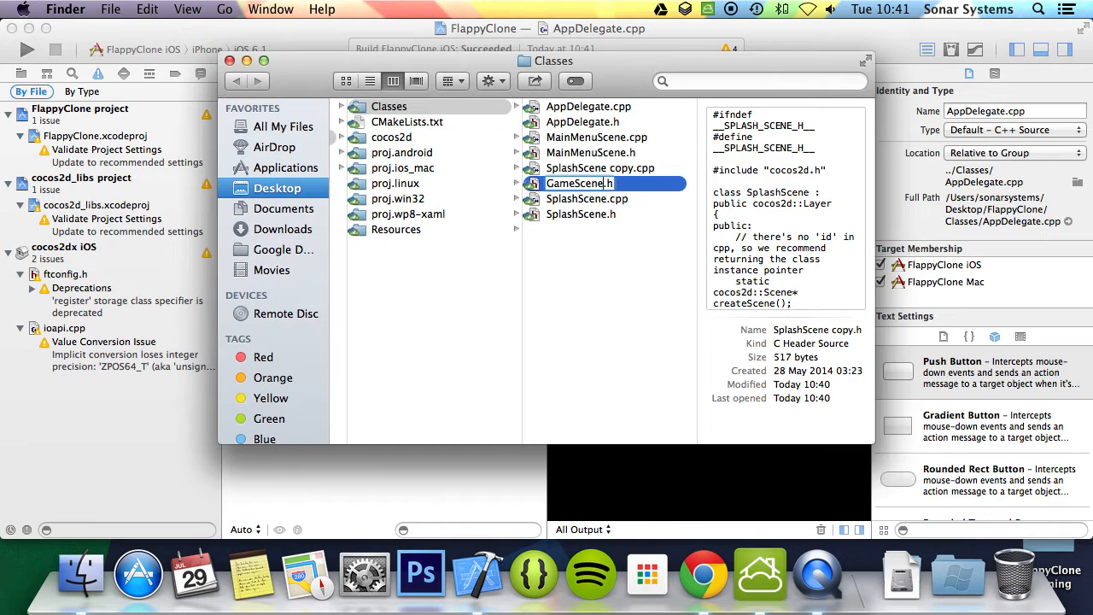
left_click(601, 182)
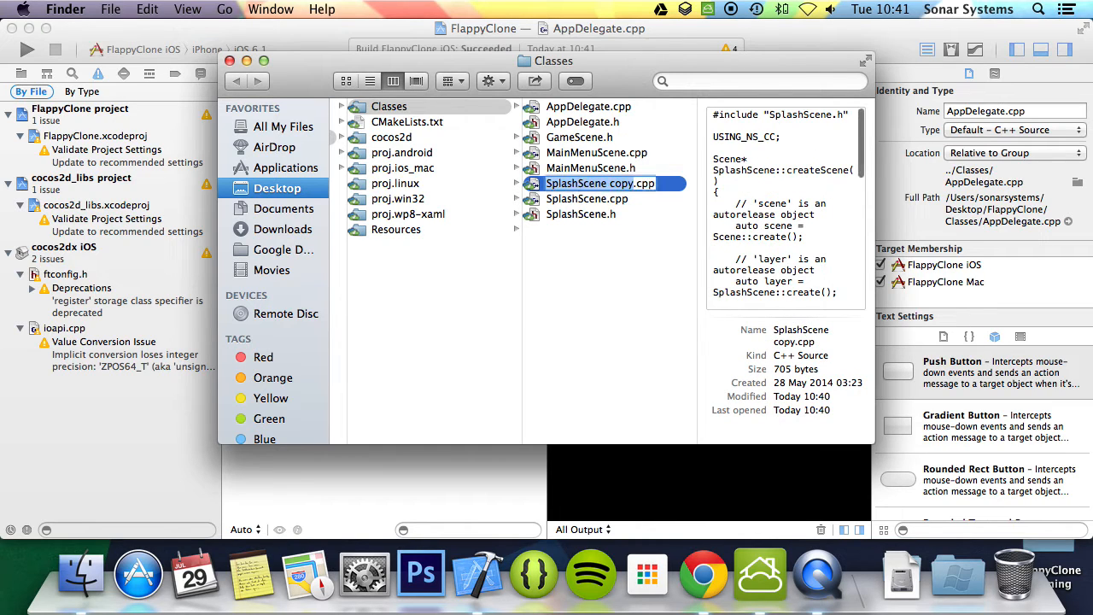
left_click(587, 198)
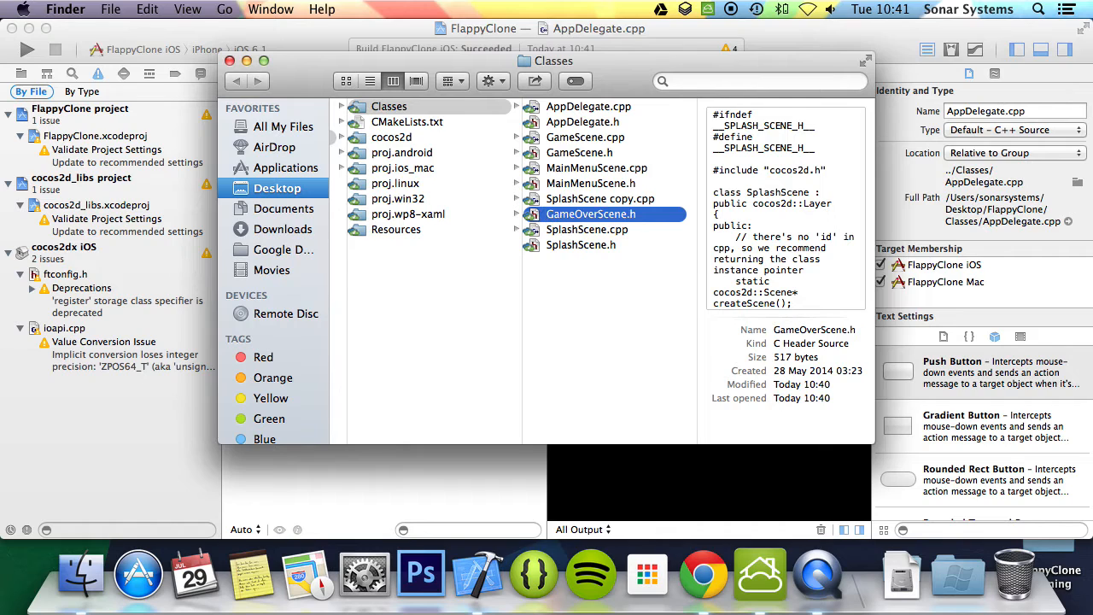
left_click(601, 214)
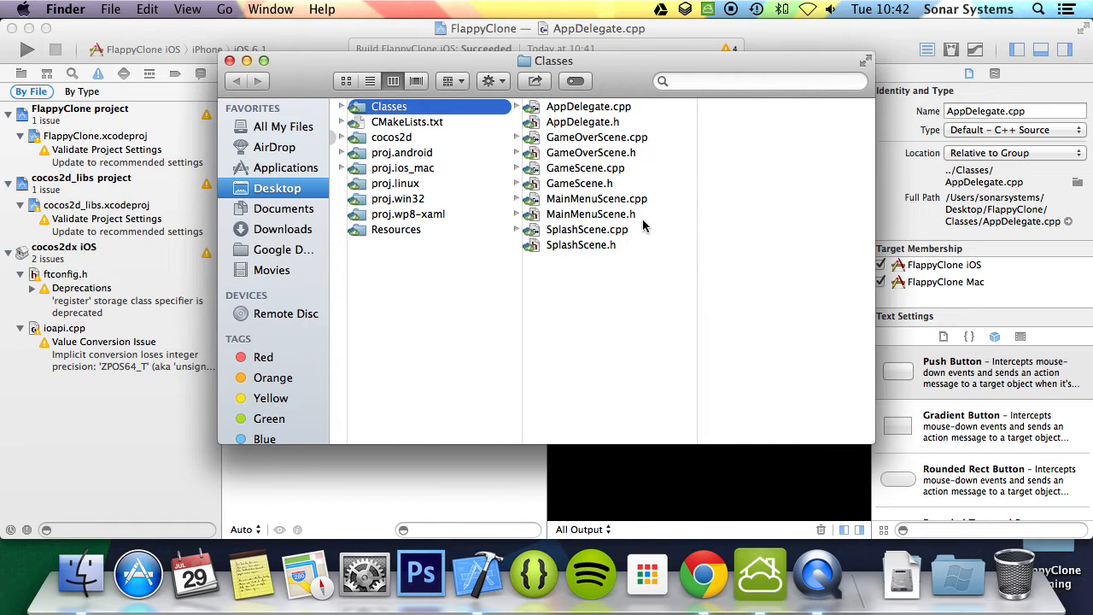
Drag the GameOverScene, GameScene and MainMenuScene files into Classes with both targets checked
left_click(597, 137)
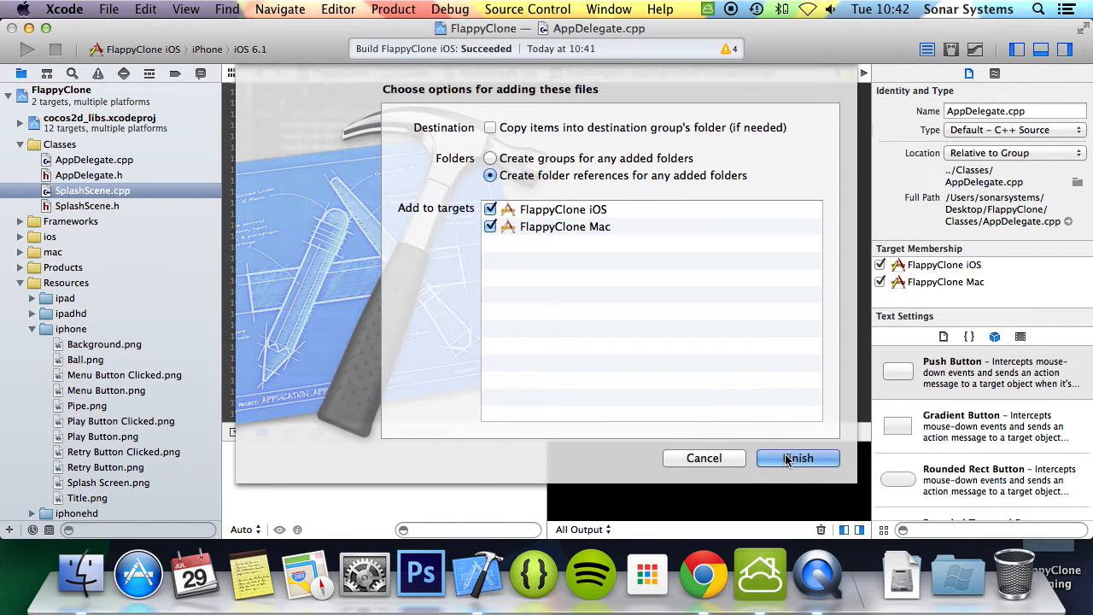
left_click(798, 458)
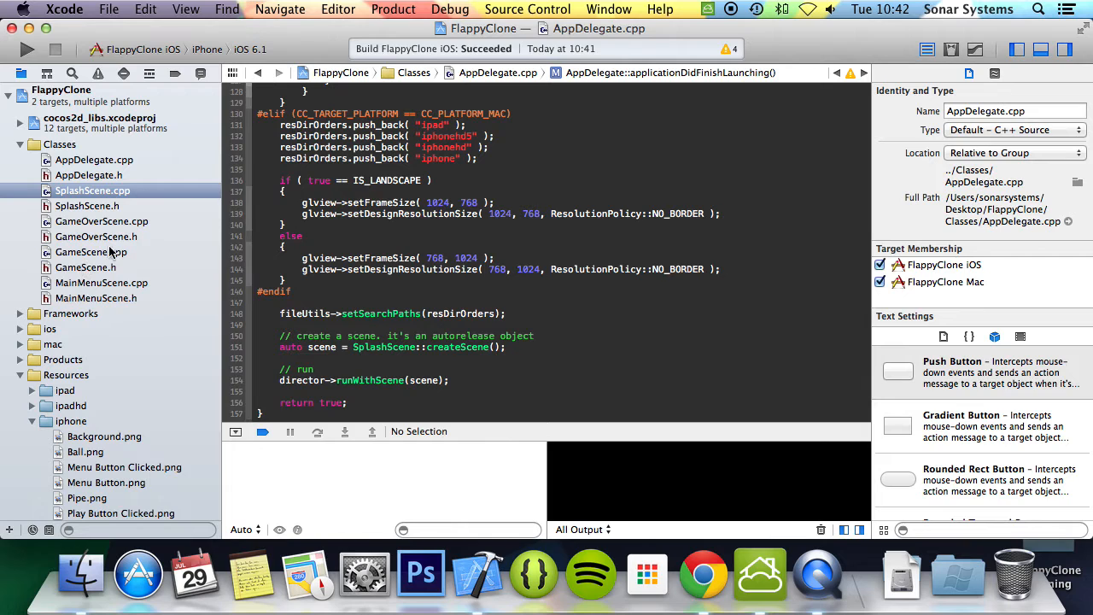
Replace SplashScene with GameOverScene in GameOverScene.h's class and CREATE_FUNC, then in GameOverScene.cpp
left_click(96, 236)
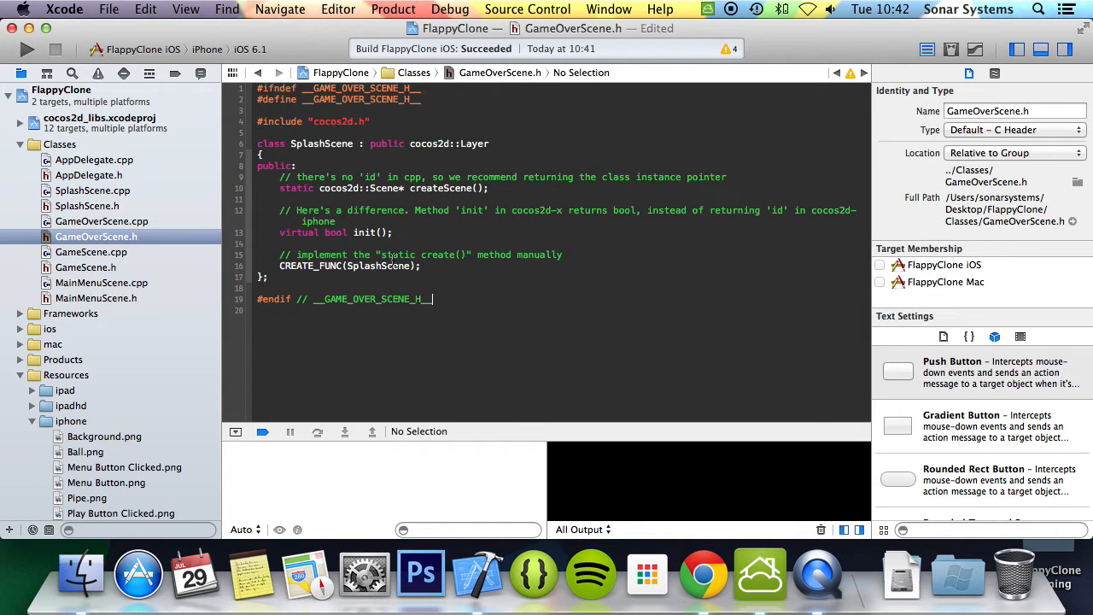
double_click(322, 144)
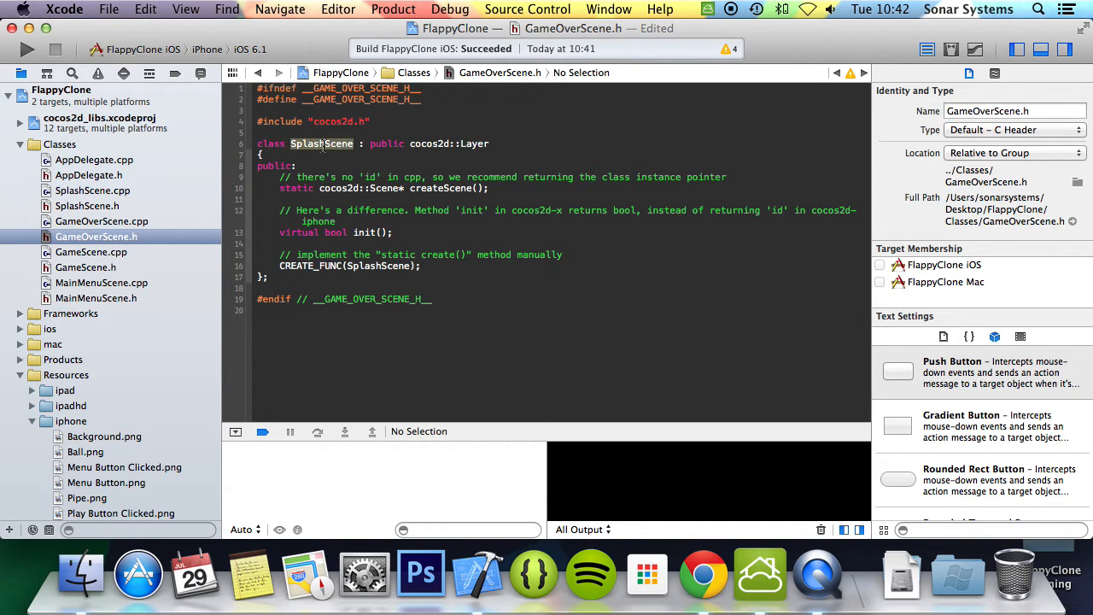
type("GameOver")
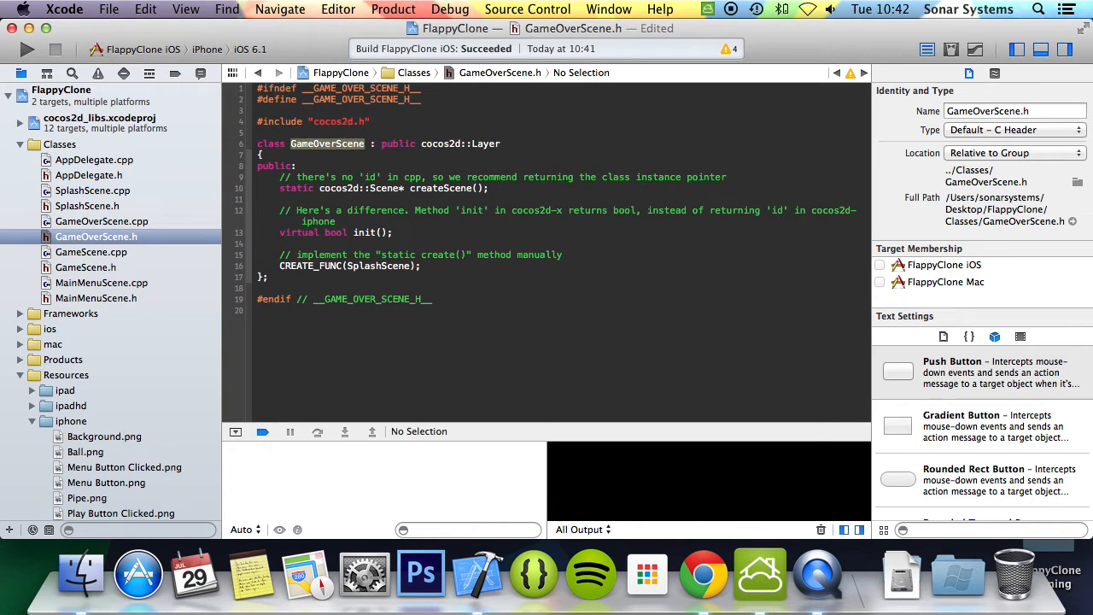
left_click(359, 266)
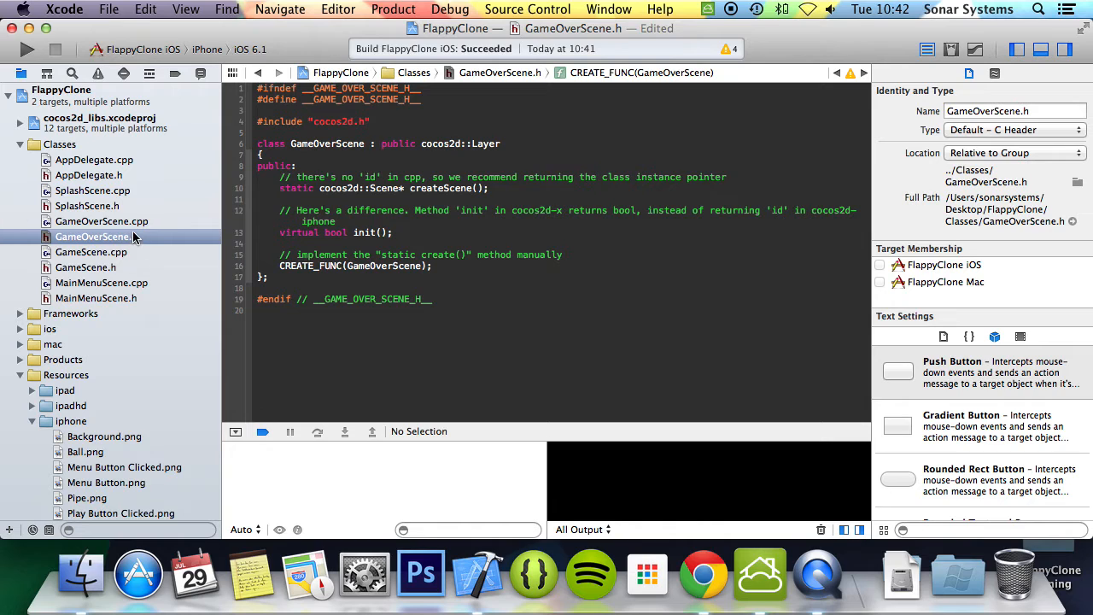
left_click(101, 222)
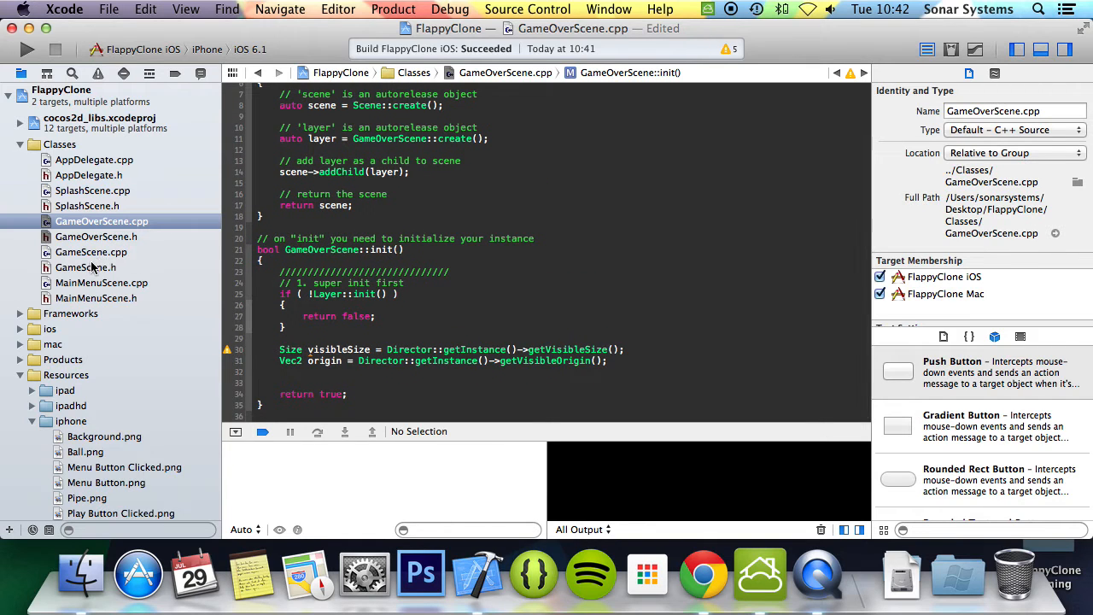
Set GameScene.h's include guards to __GAME_SCENE_H__
left_click(85, 267)
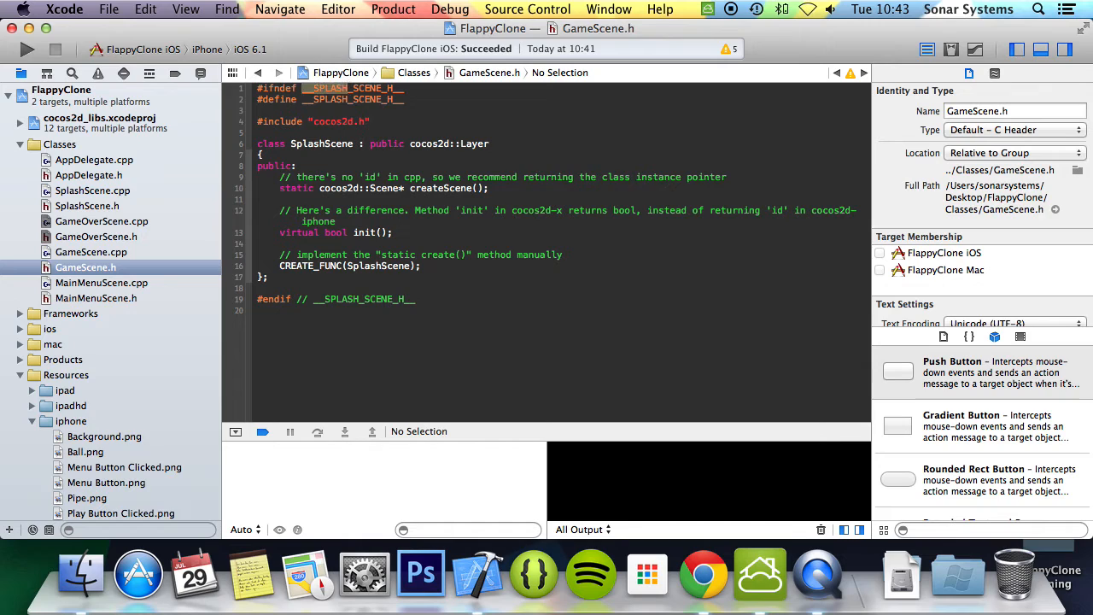
type("__GAME_SCENE_H__")
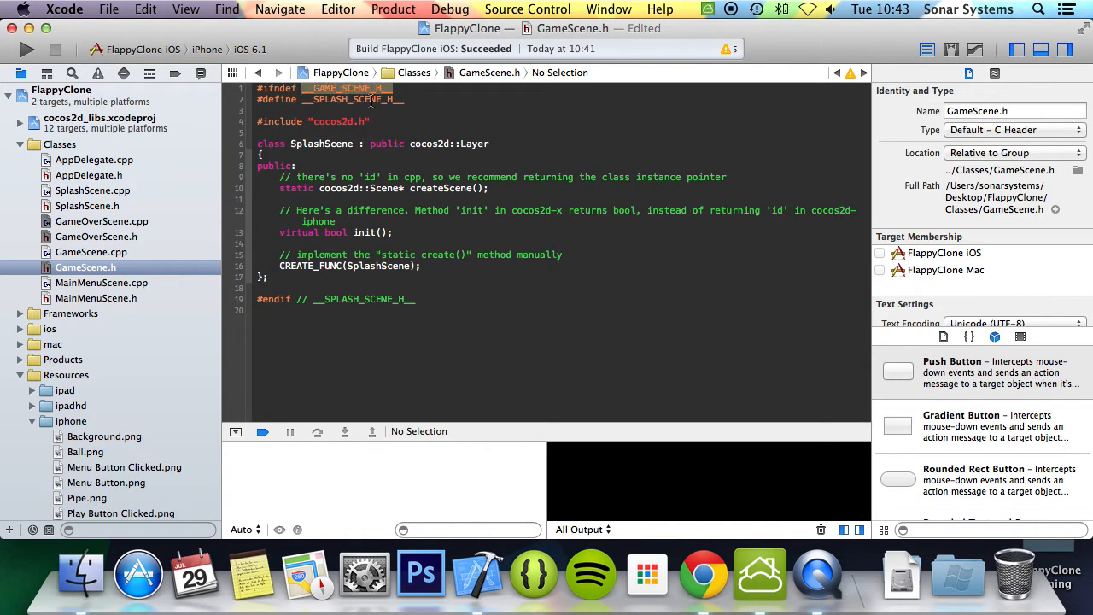
type("__GAME_SCENE_H__")
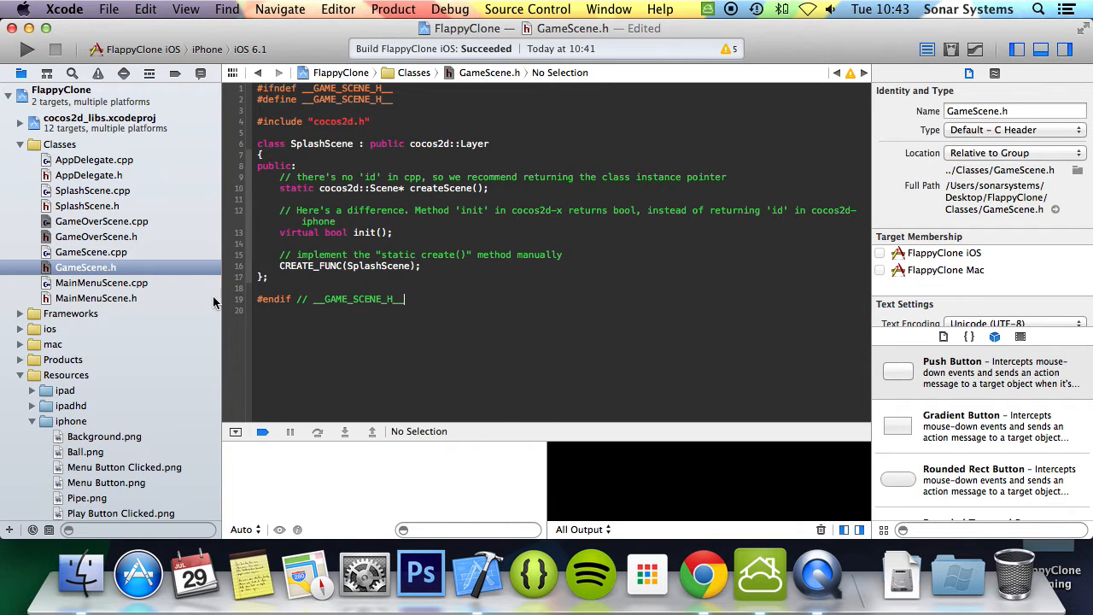
left_click(95, 236)
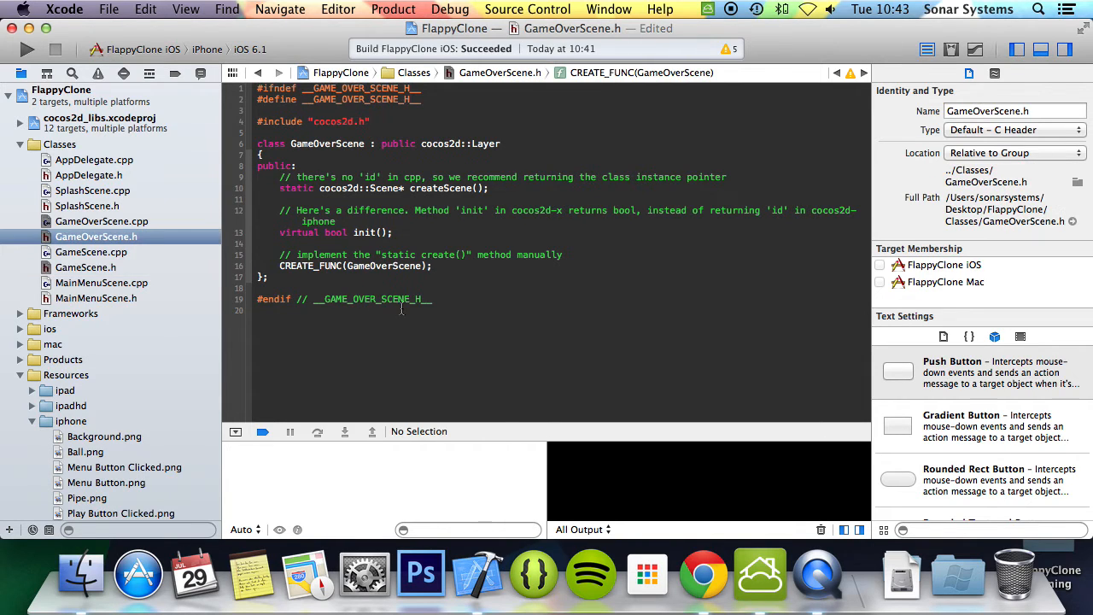
left_click(86, 267)
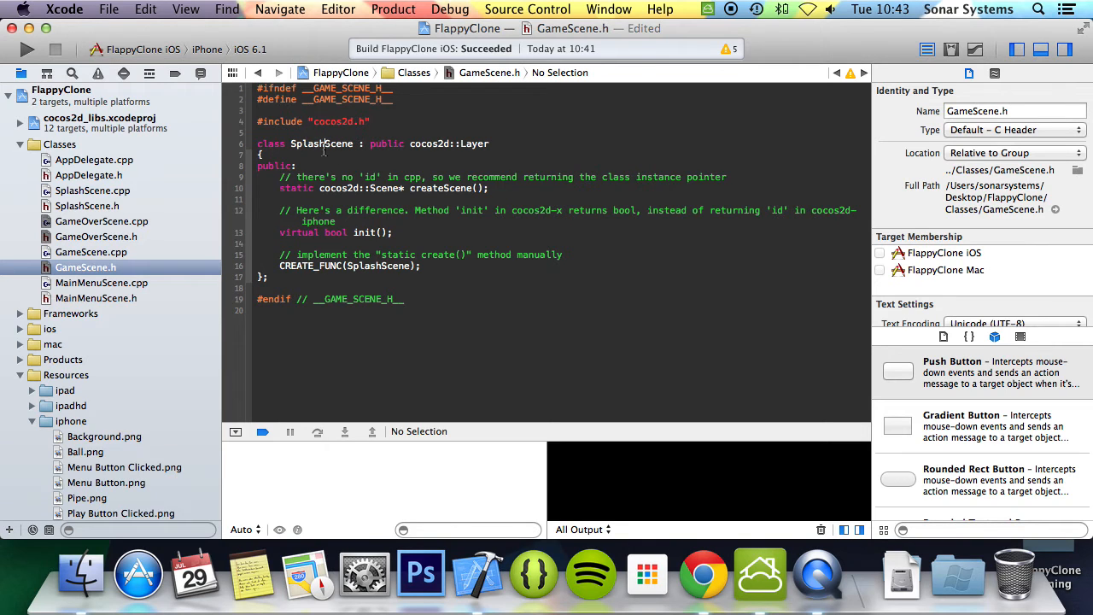
Rename the SplashScene class and its CREATE_FUNC argument in GameScene.h to GameScene
double_click(307, 143)
type("Game")
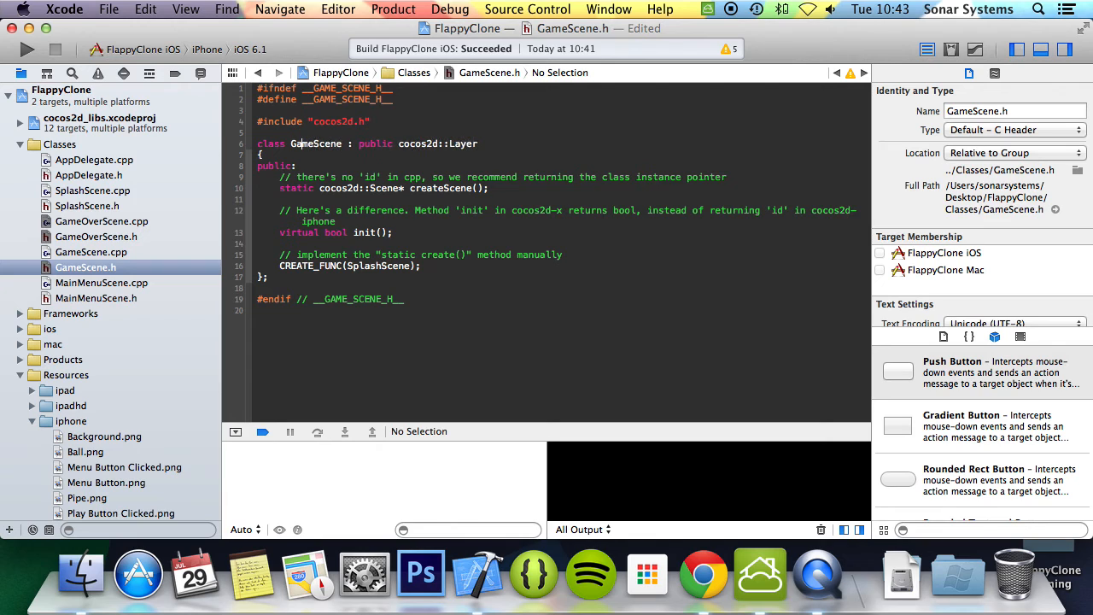
double_click(315, 143)
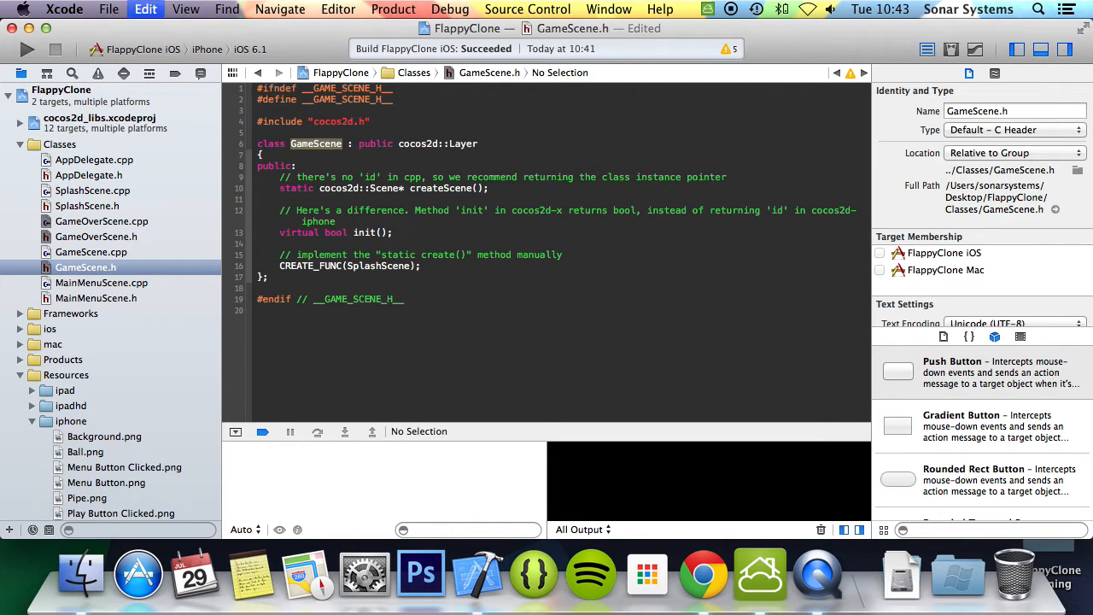
left_click(371, 265)
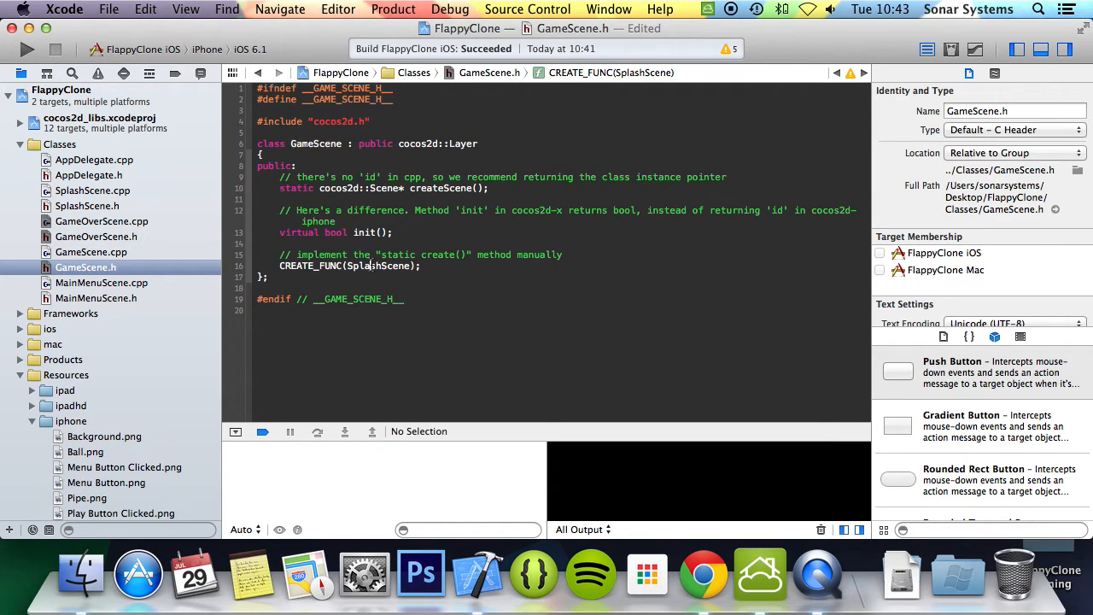
left_click(90, 251)
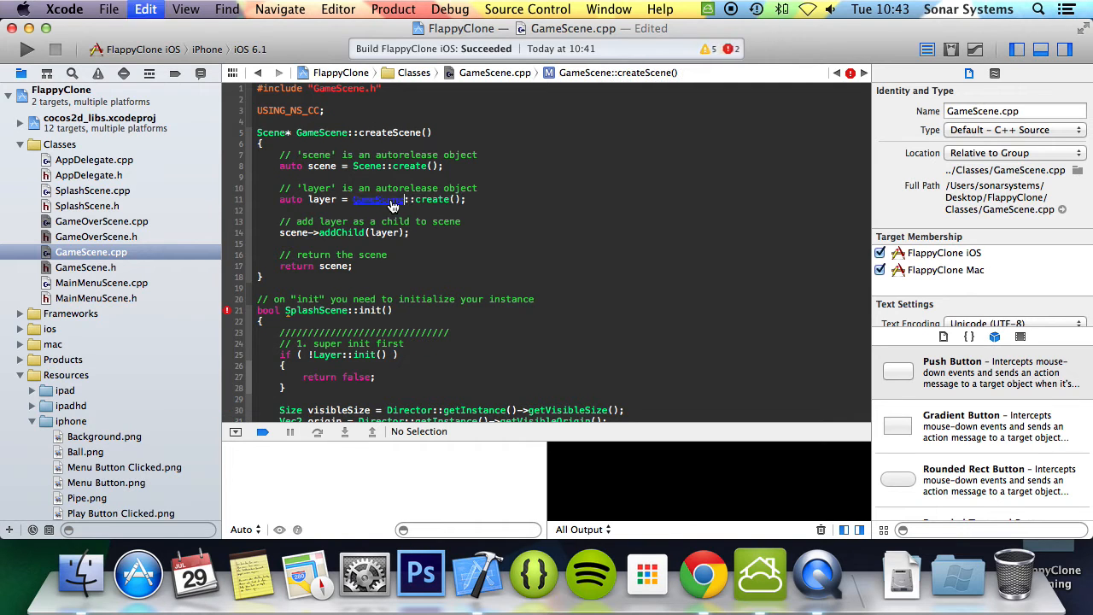
Replace SplashScene with GameScene in GameScene.cpp's createScene, create call and init definition
scroll("down", 3)
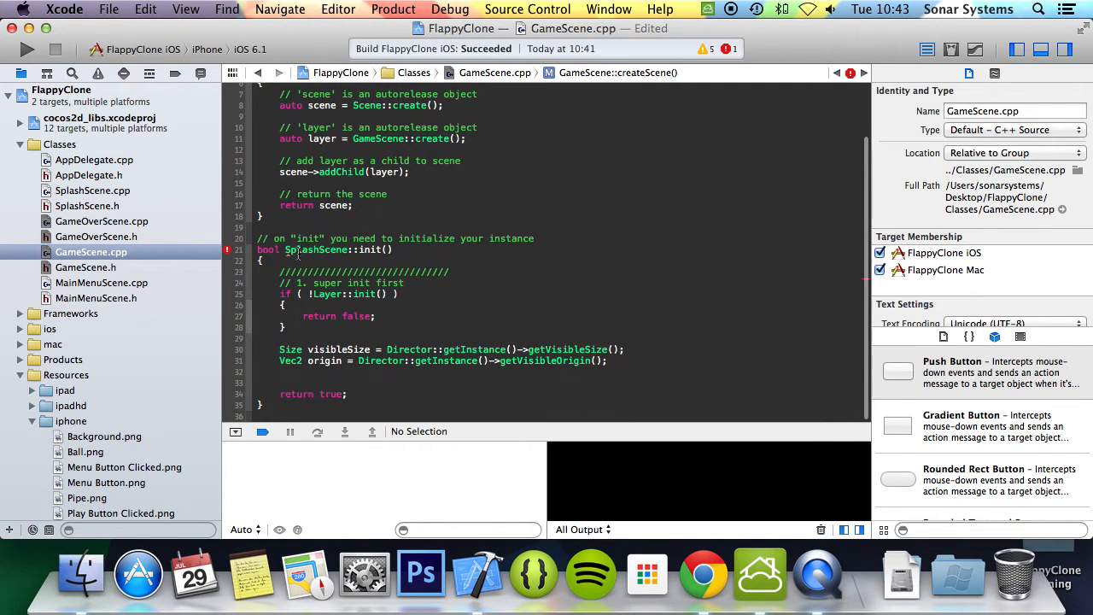
left_click(96, 298)
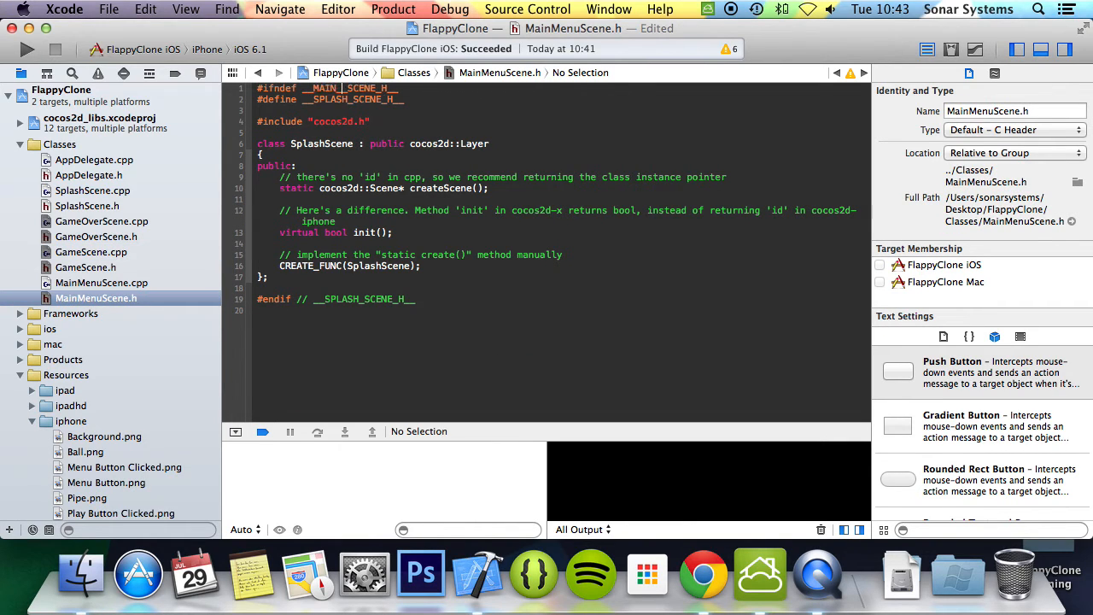
In MainMenuScene.h, change the guard to __MAIN_MENU_SCENE_H__ and the class and CREATE_FUNC names to MainMenuScene
double_click(325, 88)
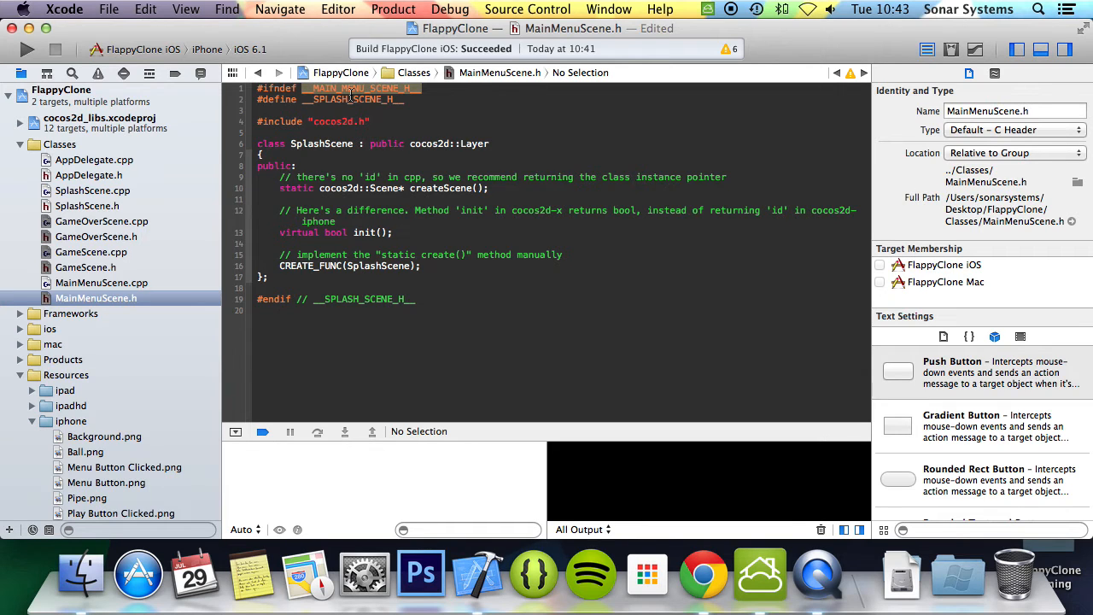
double_click(350, 99)
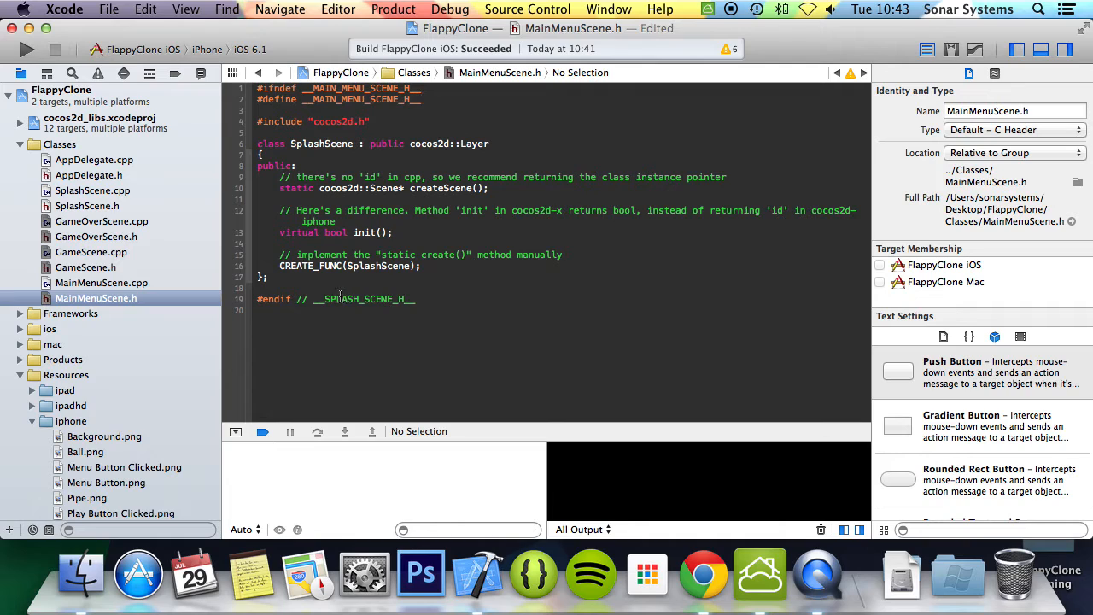
type("__MAIN_MENU_SCENE_H__")
type("MainMenu")
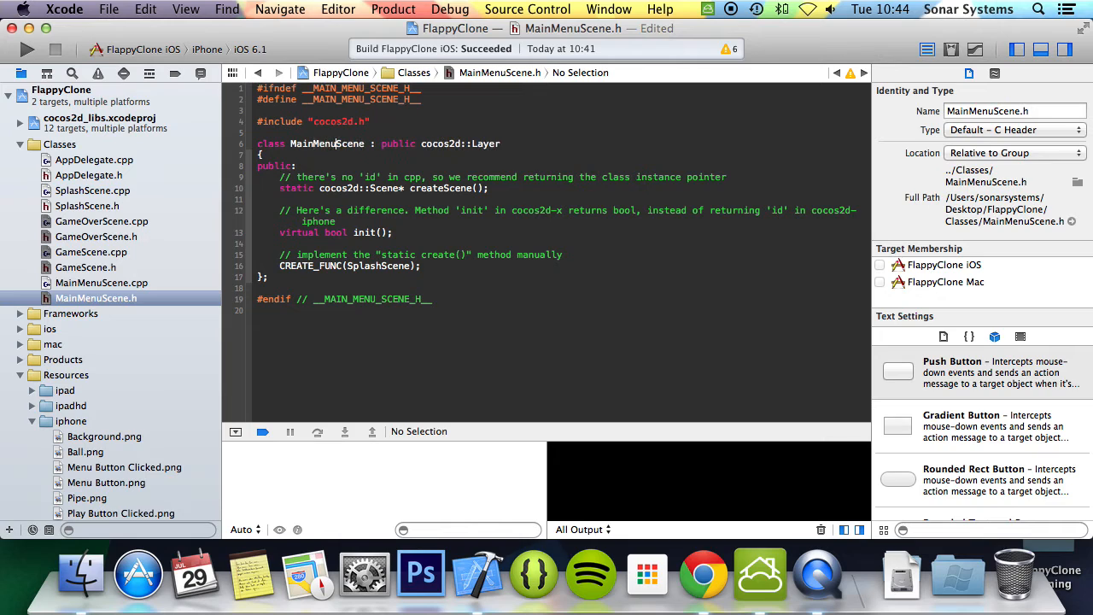
double_click(326, 143)
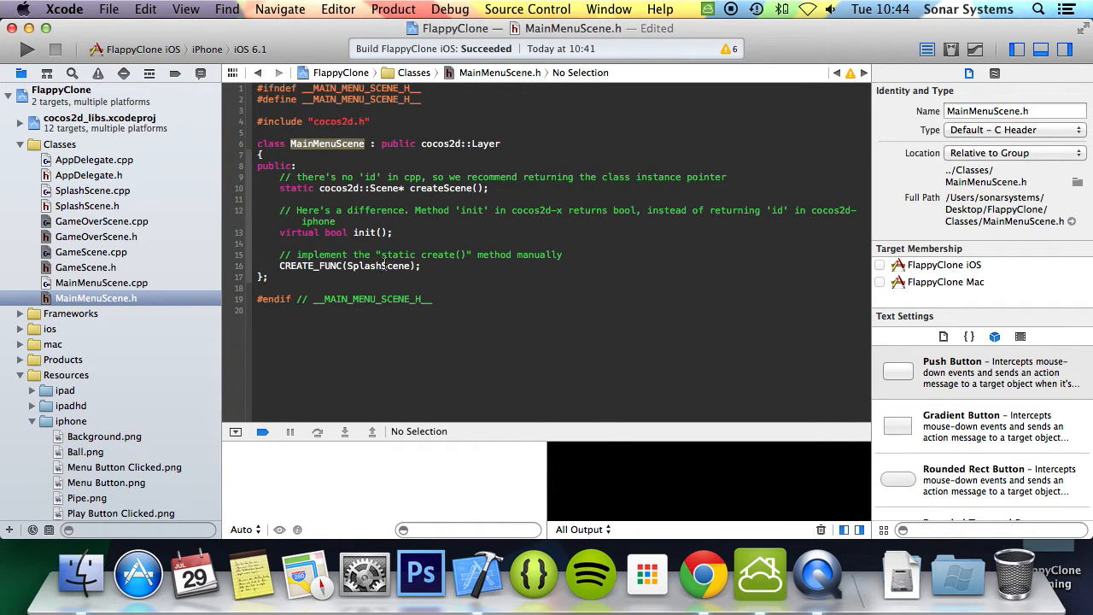
left_click(100, 283)
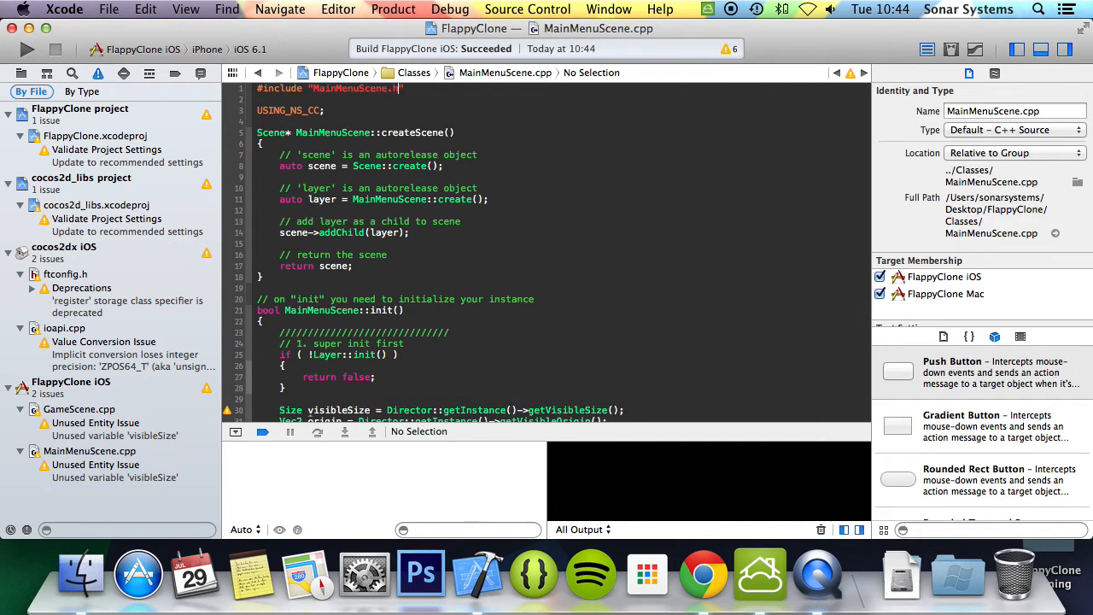
Build and run FlappyClone iOS in the iPhone simulator using the Run button
left_click(27, 48)
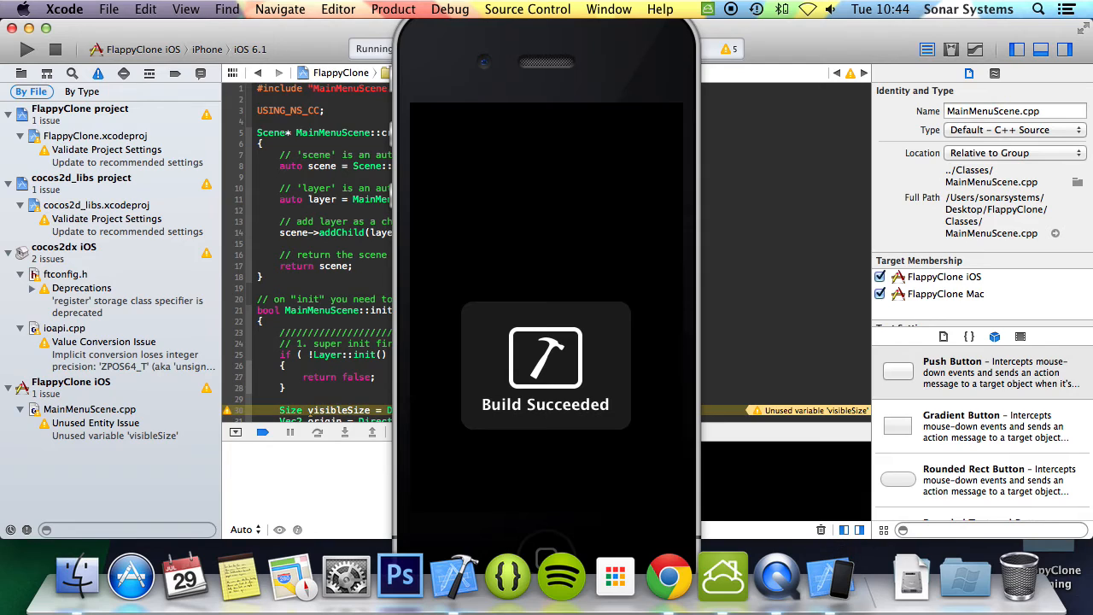